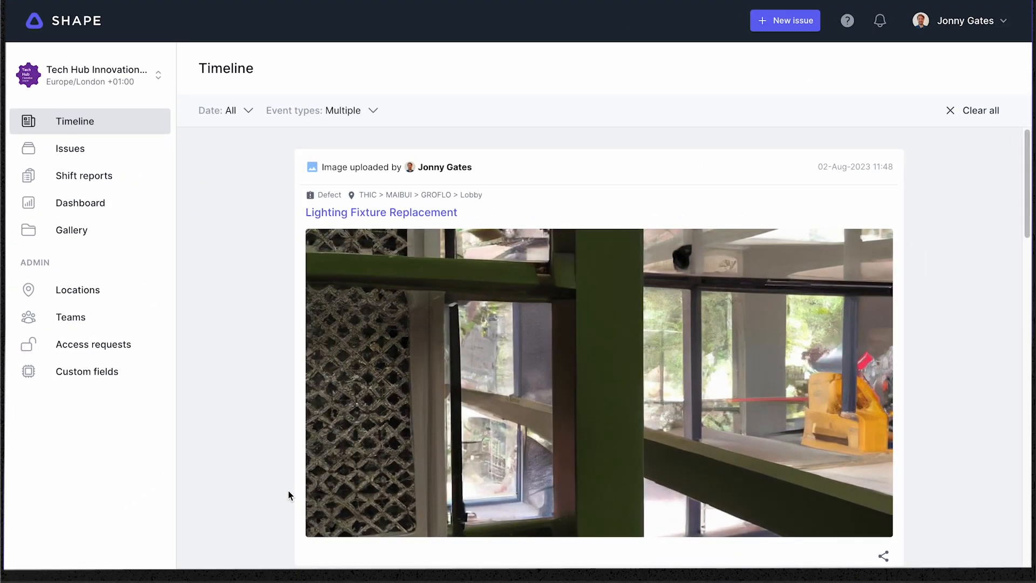
{"action": "mouse_move", "coordinate": [136, 184]}
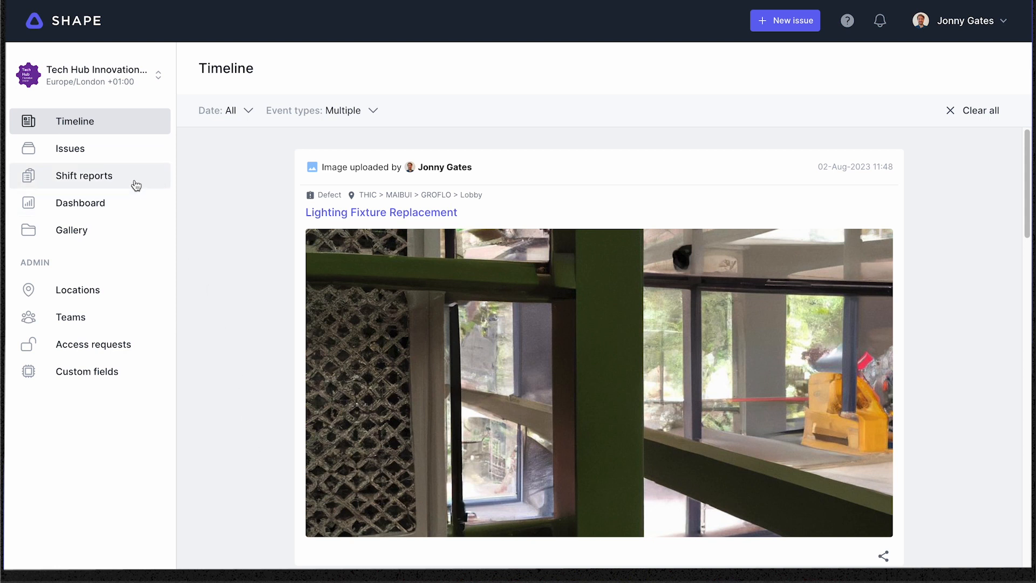
- Review the Published and Archived shift reports, then return to the In progress list
{"action": "left_click", "coordinate": [83, 175]}
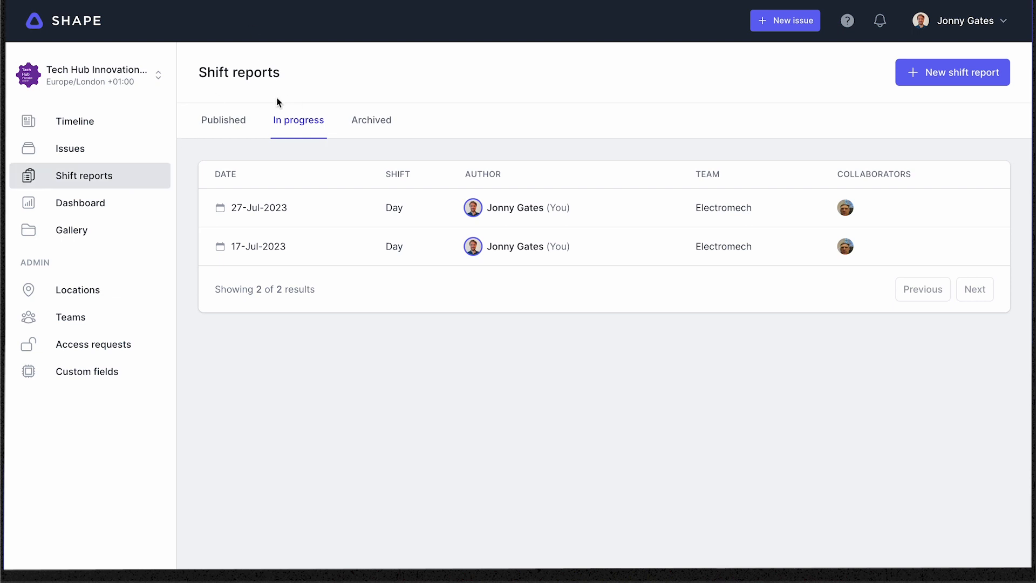
{"action": "left_click", "coordinate": [224, 119]}
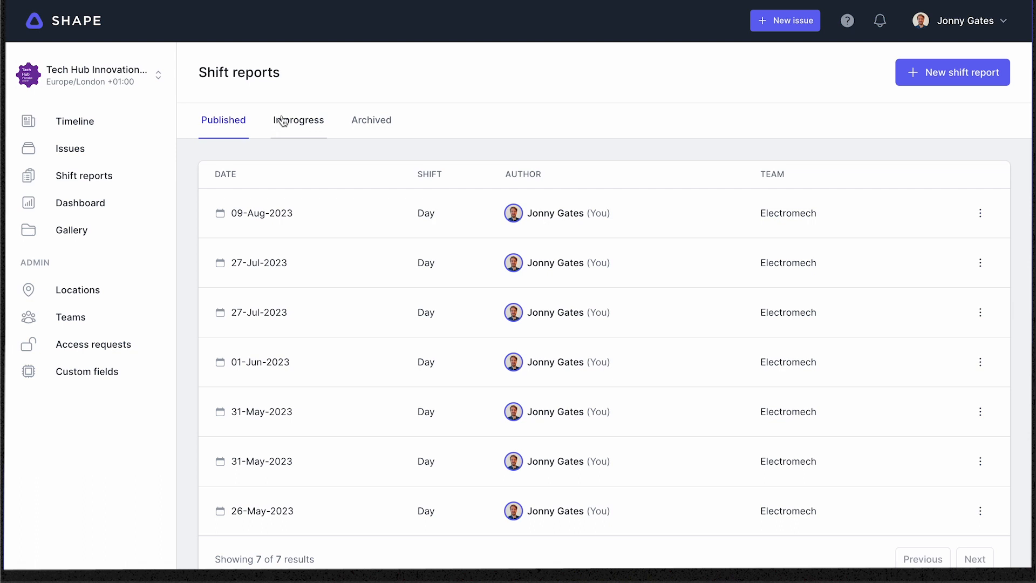
{"action": "left_click", "coordinate": [371, 120]}
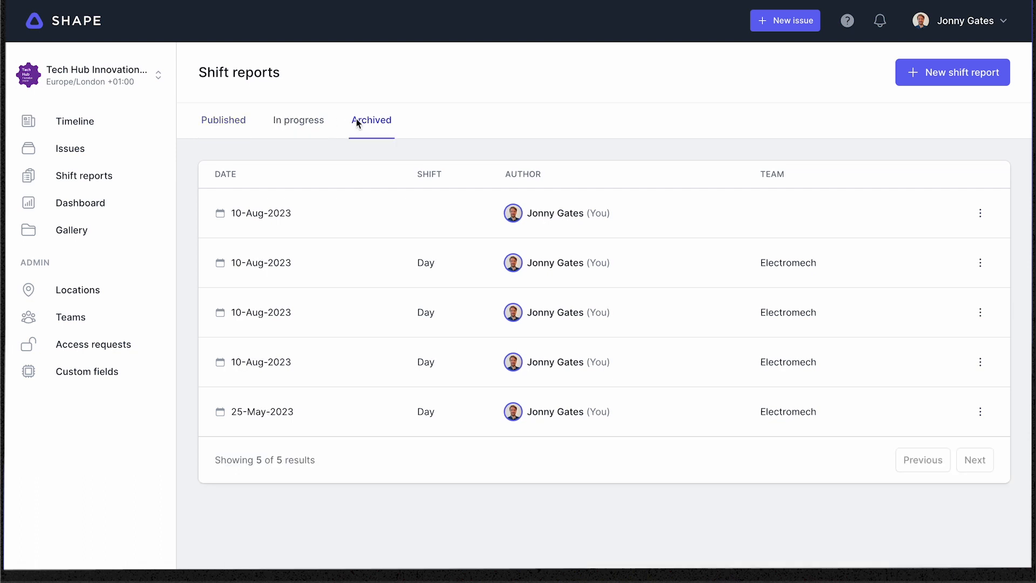
{"action": "left_click", "coordinate": [298, 120]}
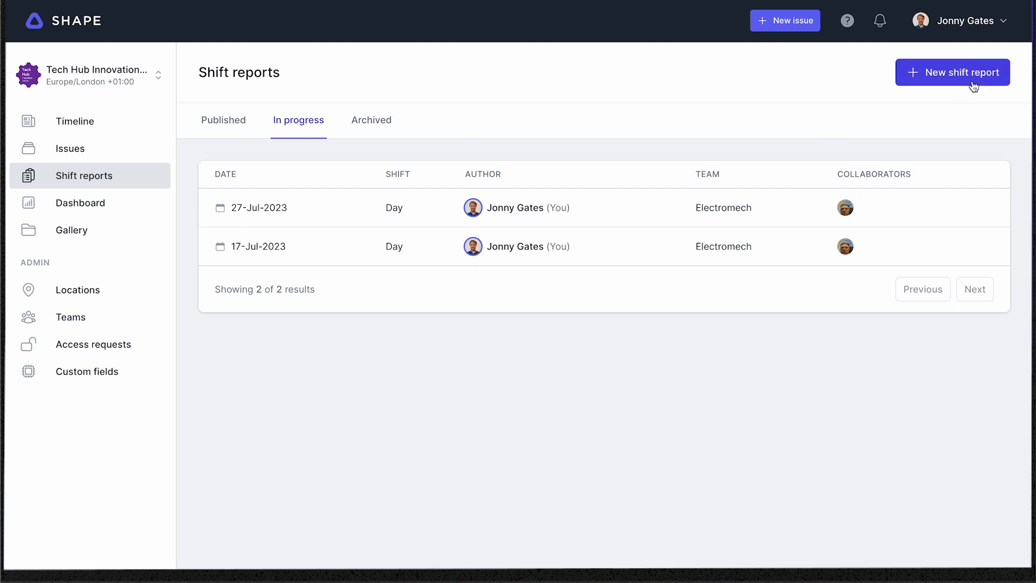
- Create a new shift report draft and set its visibility to Public
{"action": "left_click", "coordinate": [951, 71]}
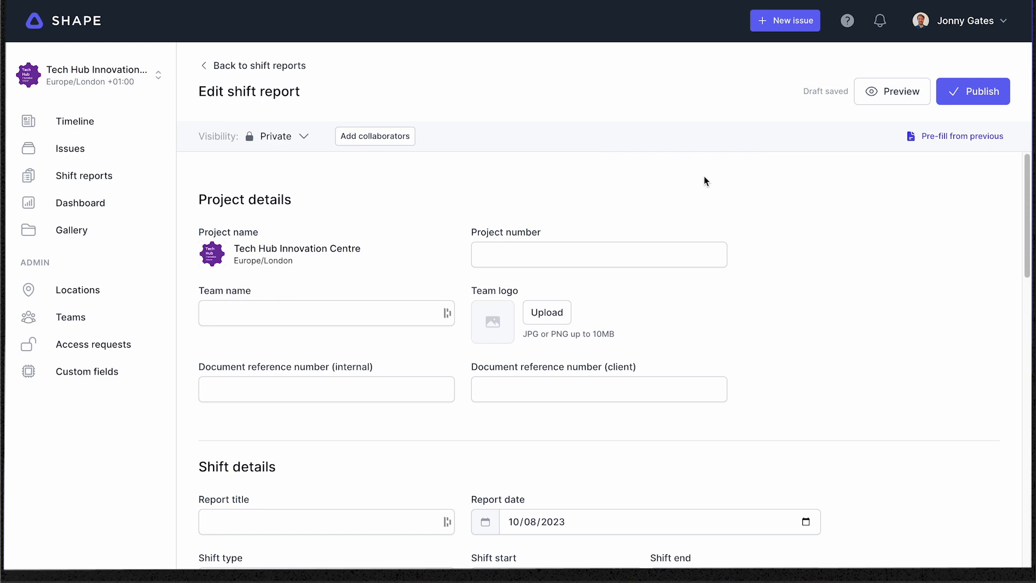
{"action": "mouse_move", "coordinate": [698, 184]}
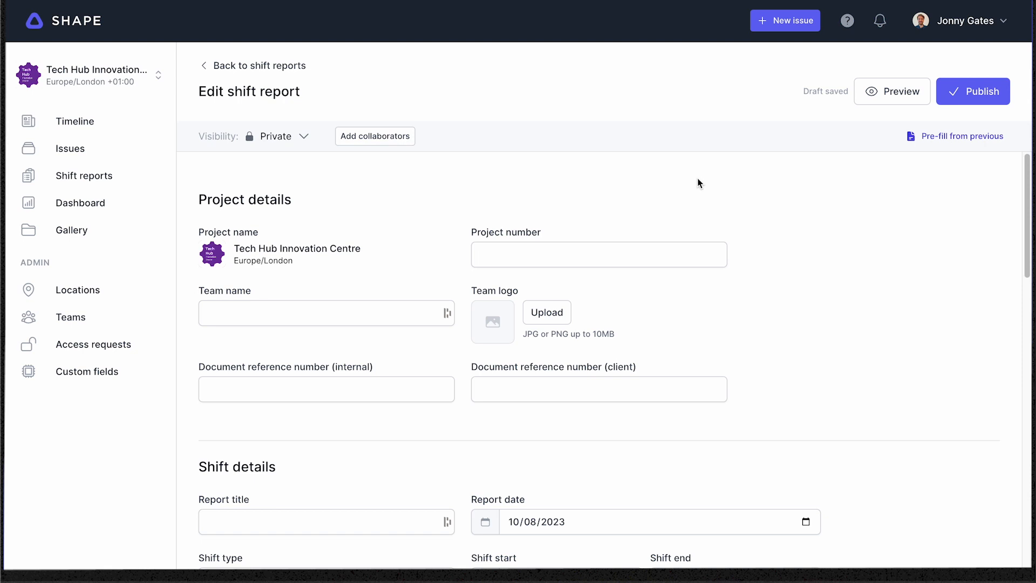
{"action": "mouse_move", "coordinate": [701, 183]}
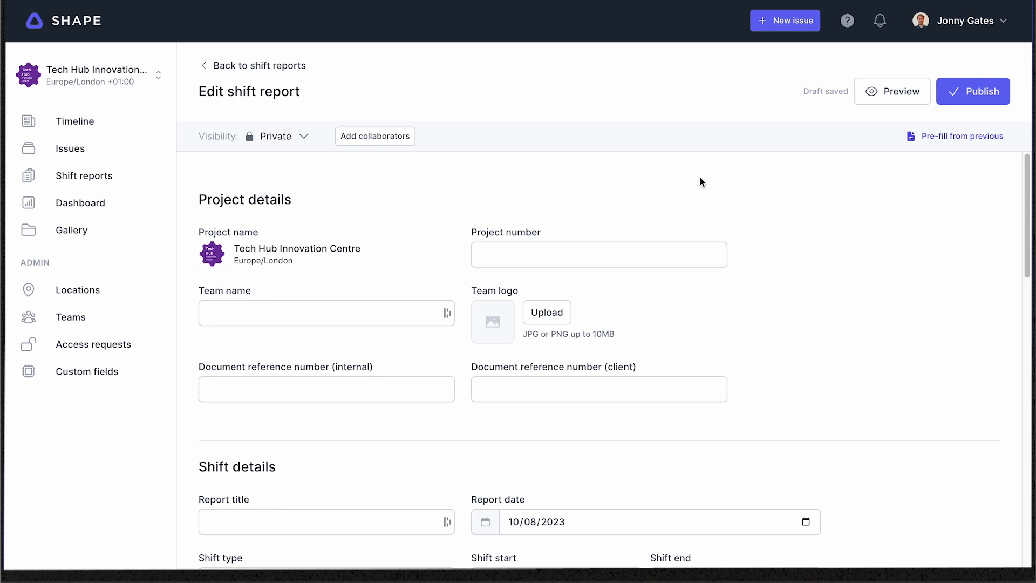
{"action": "left_click", "coordinate": [279, 136]}
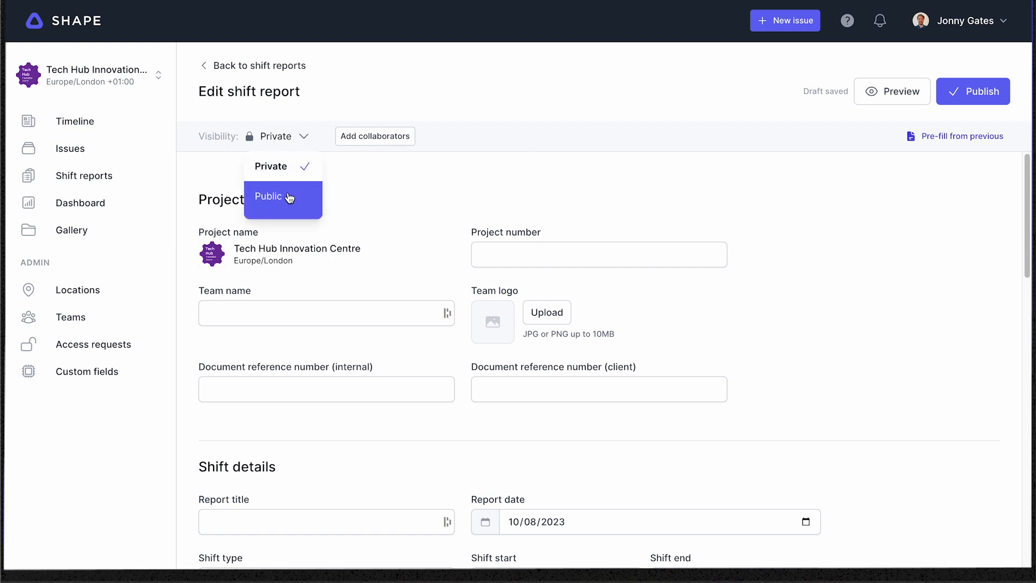
{"action": "left_click", "coordinate": [270, 196]}
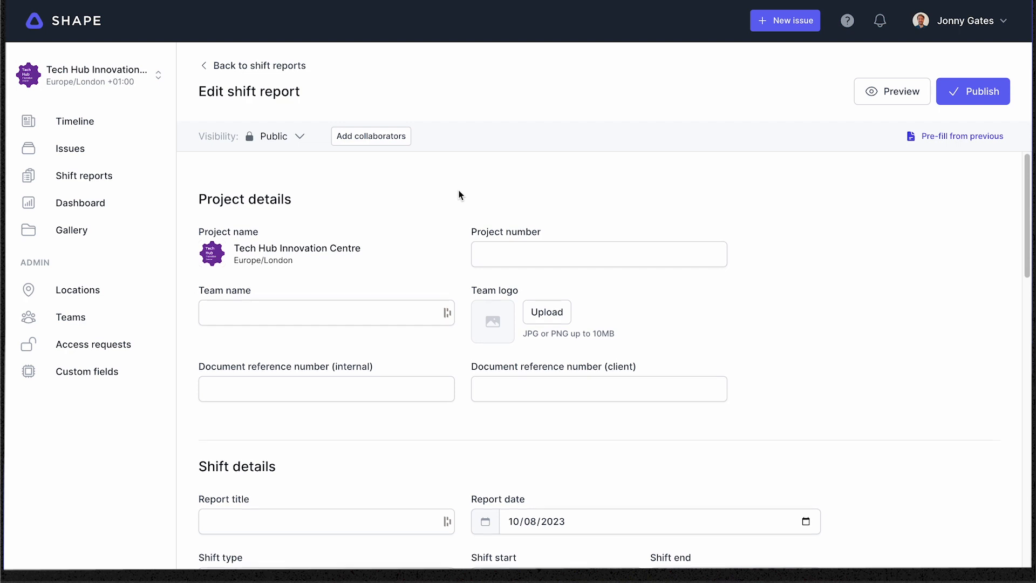
{"action": "scroll", "scroll_direction": "down", "scroll_amount": 3}
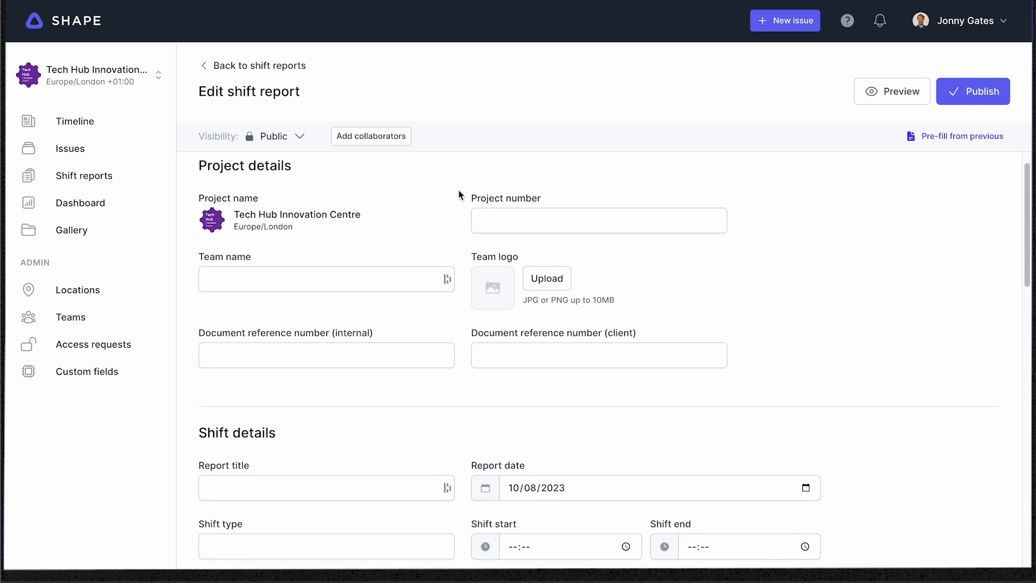
{"action": "scroll", "scroll_direction": "down", "scroll_amount": 3}
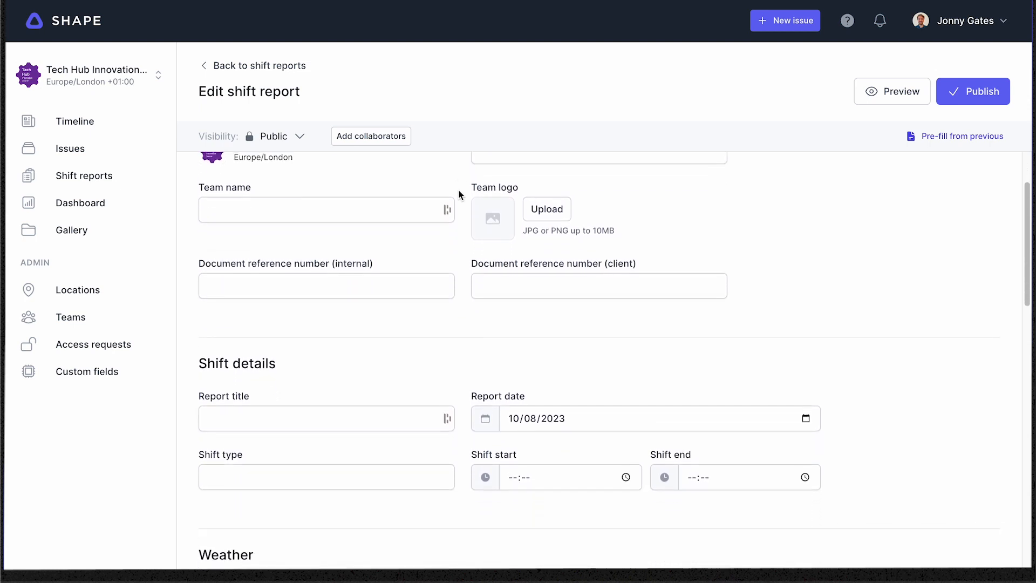
{"action": "scroll", "scroll_direction": "down", "scroll_amount": 3}
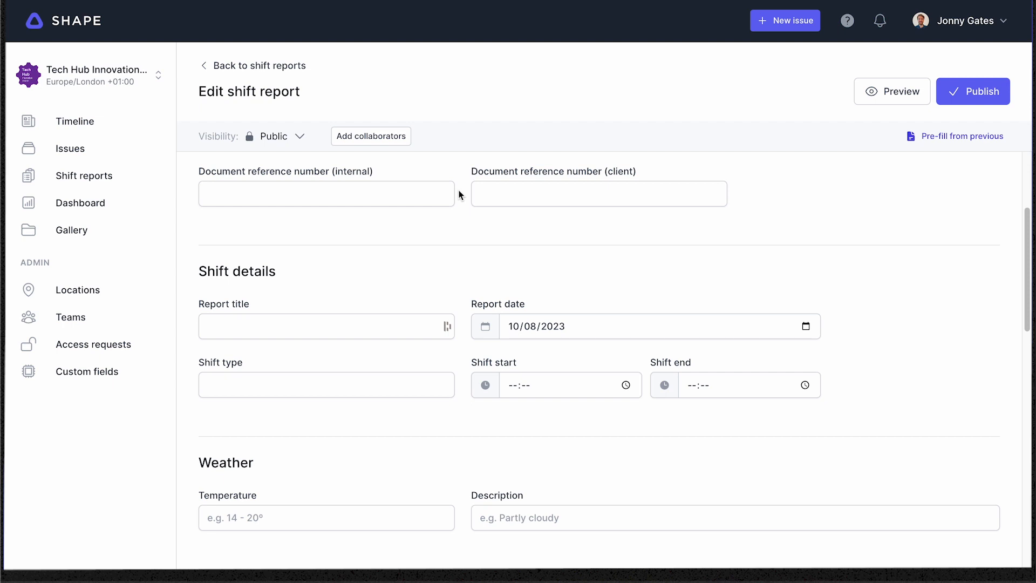
{"action": "scroll", "scroll_direction": "down", "scroll_amount": 3}
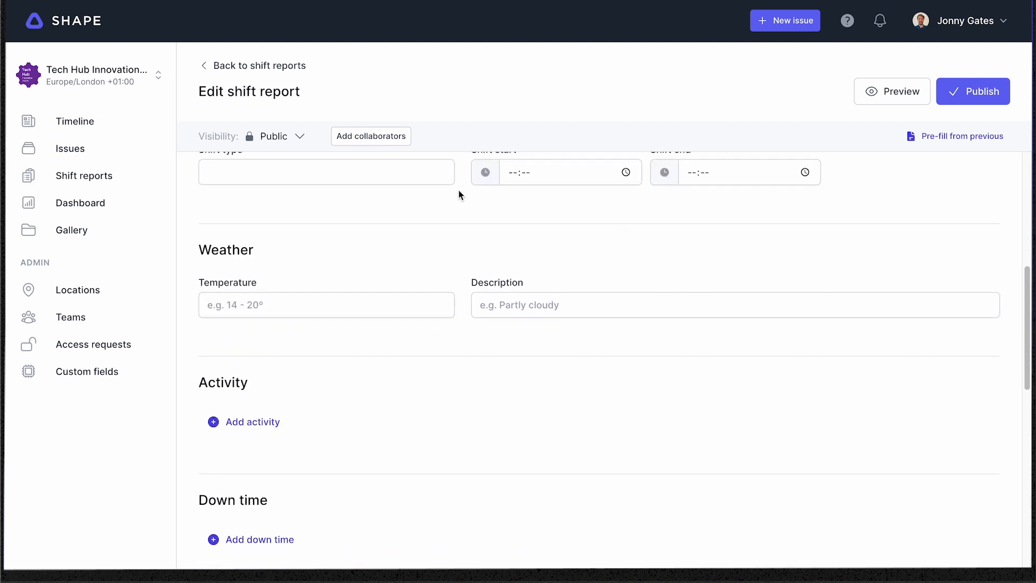
{"action": "scroll", "scroll_direction": "down", "scroll_amount": 3}
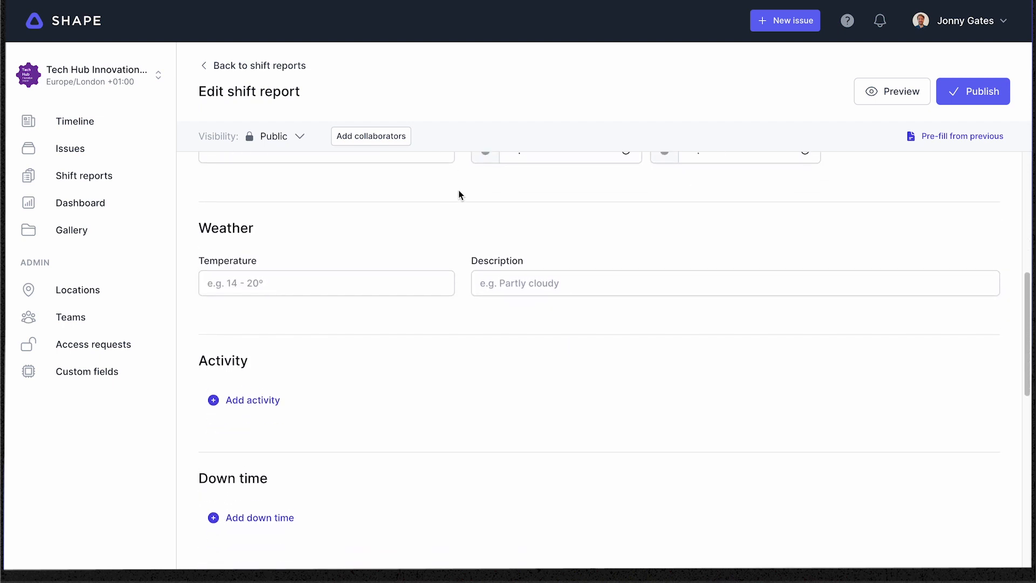
{"action": "scroll", "scroll_direction": "down", "scroll_amount": 3}
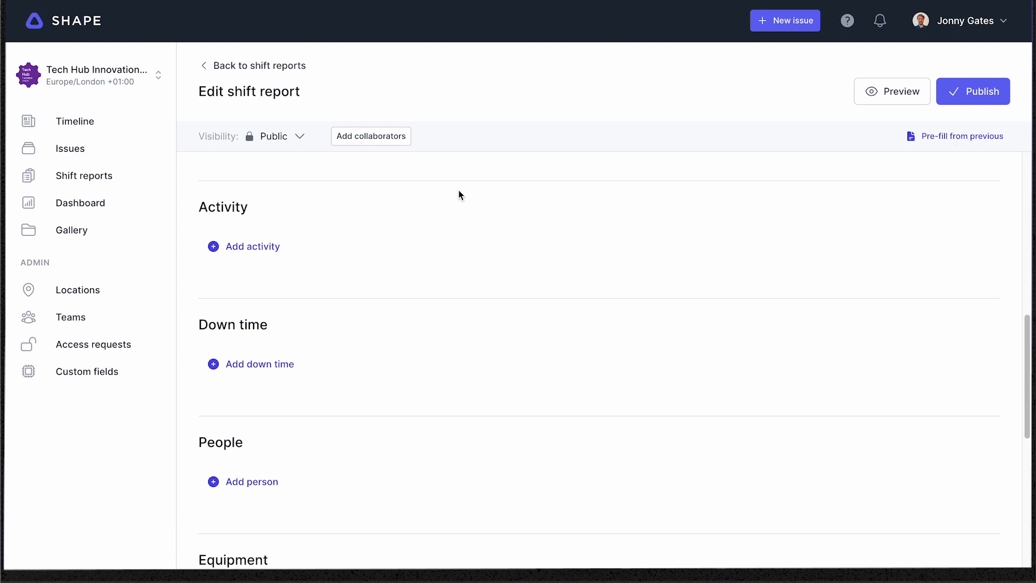
{"action": "scroll", "scroll_direction": "down", "scroll_amount": 3}
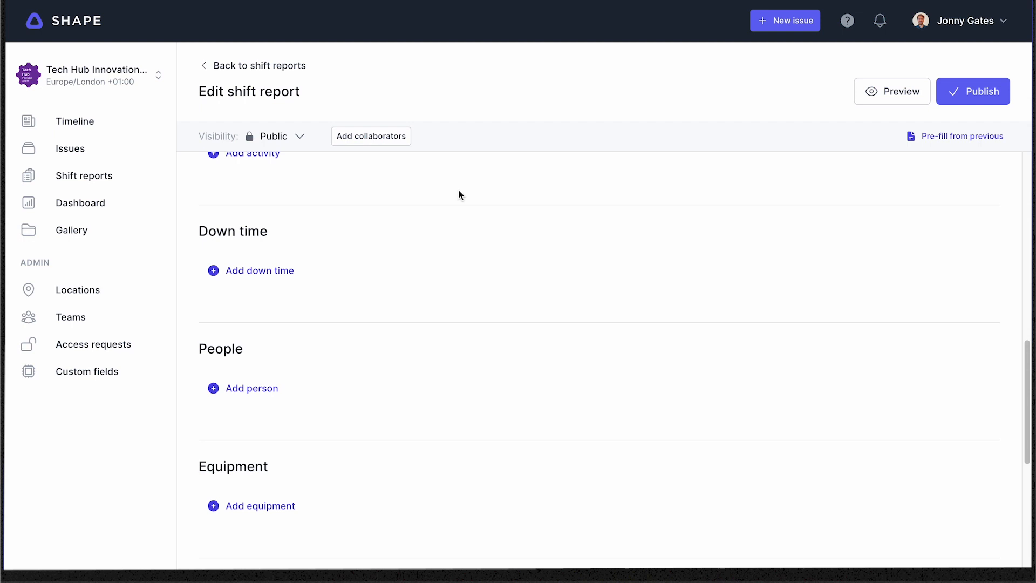
{"action": "scroll", "scroll_direction": "down", "scroll_amount": 3}
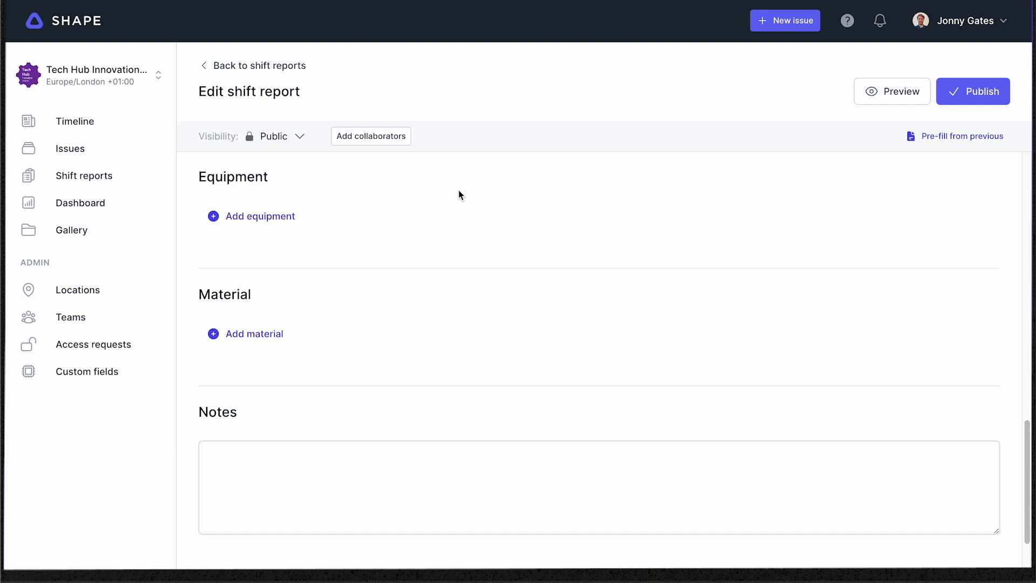
{"action": "scroll", "scroll_direction": "down", "scroll_amount": 3}
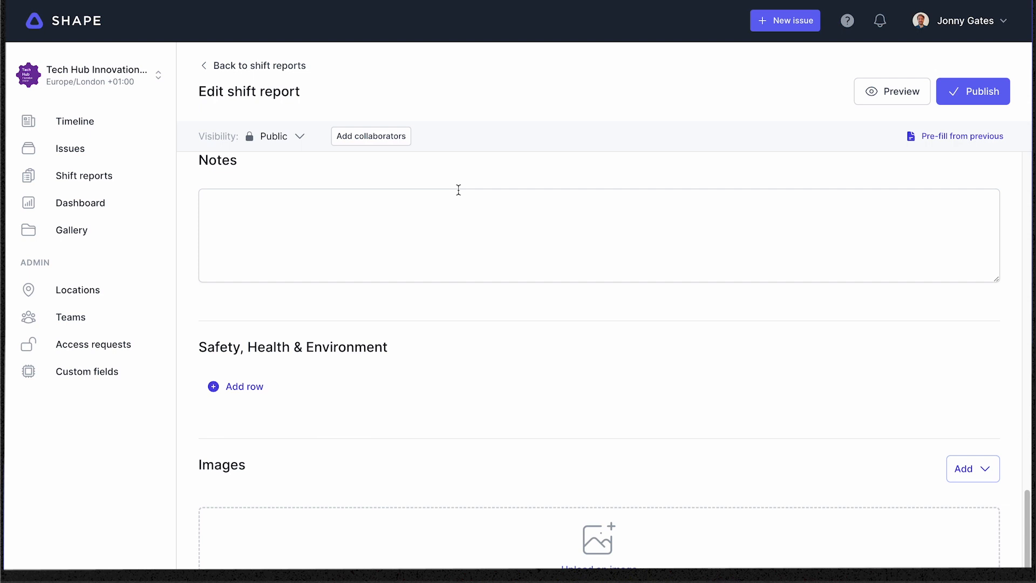
{"action": "scroll", "scroll_direction": "down", "scroll_amount": 3}
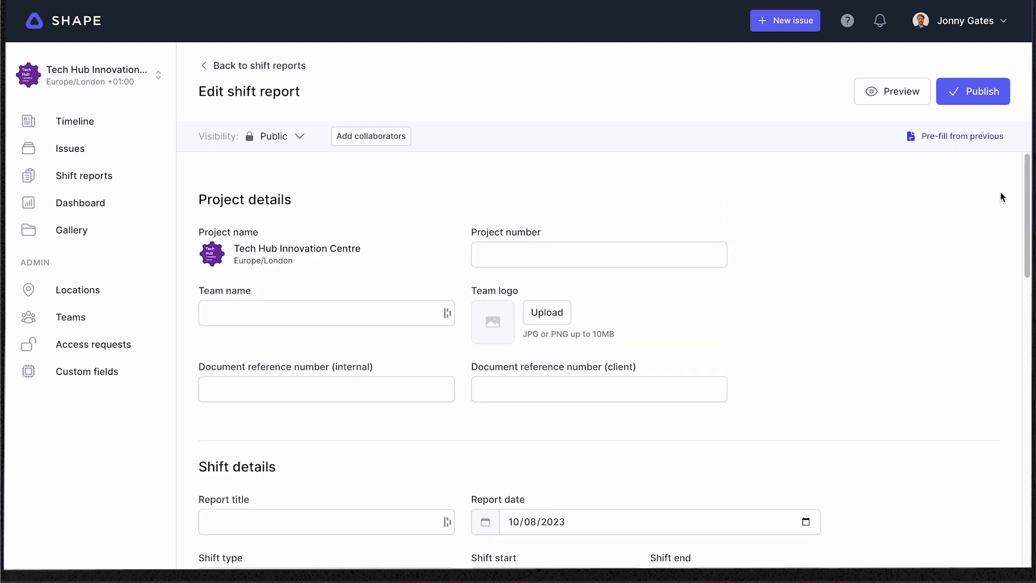
{"action": "left_click", "coordinate": [962, 136]}
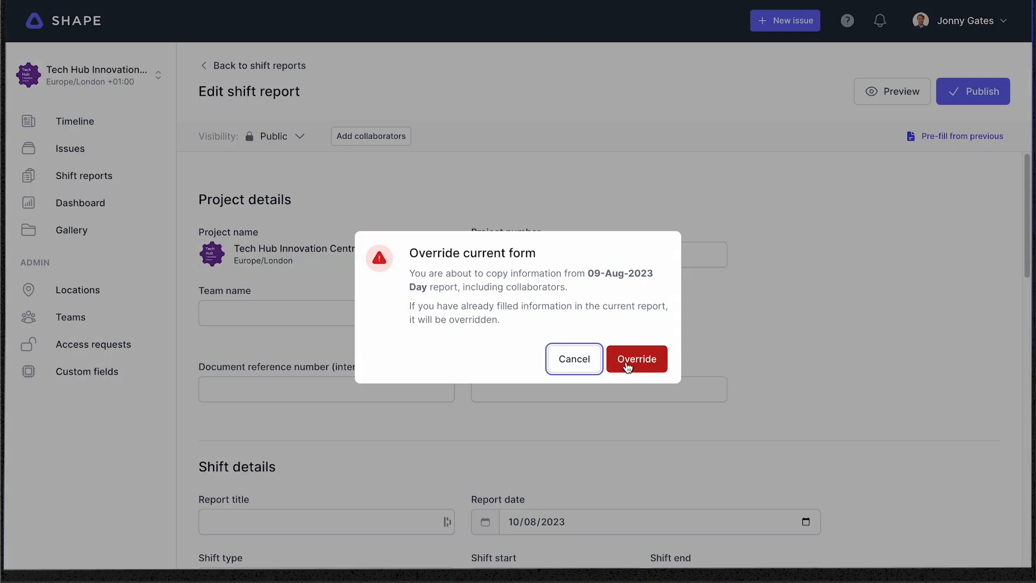
{"action": "left_click", "coordinate": [636, 359]}
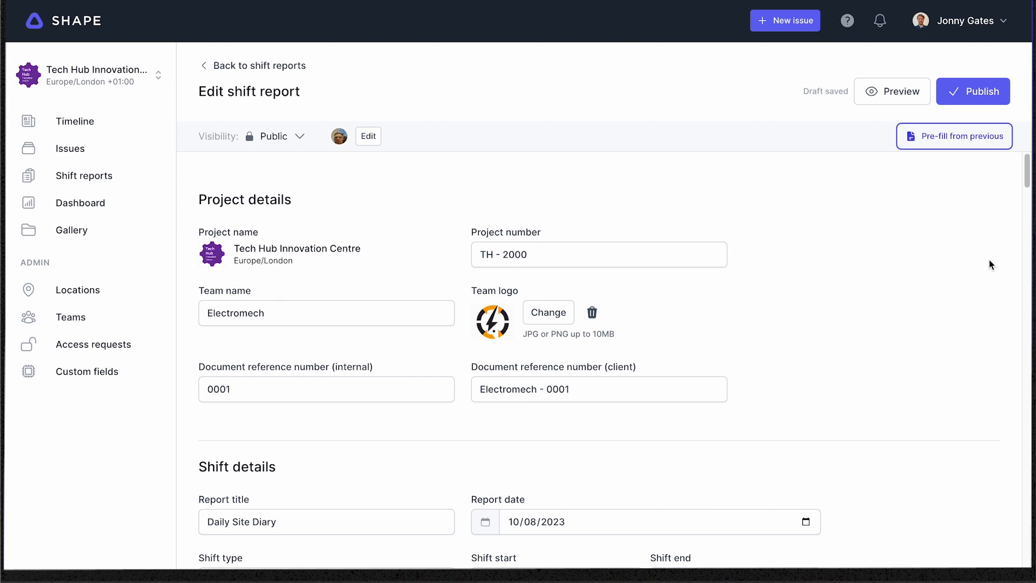
{"action": "scroll", "scroll_direction": "down", "scroll_amount": 3}
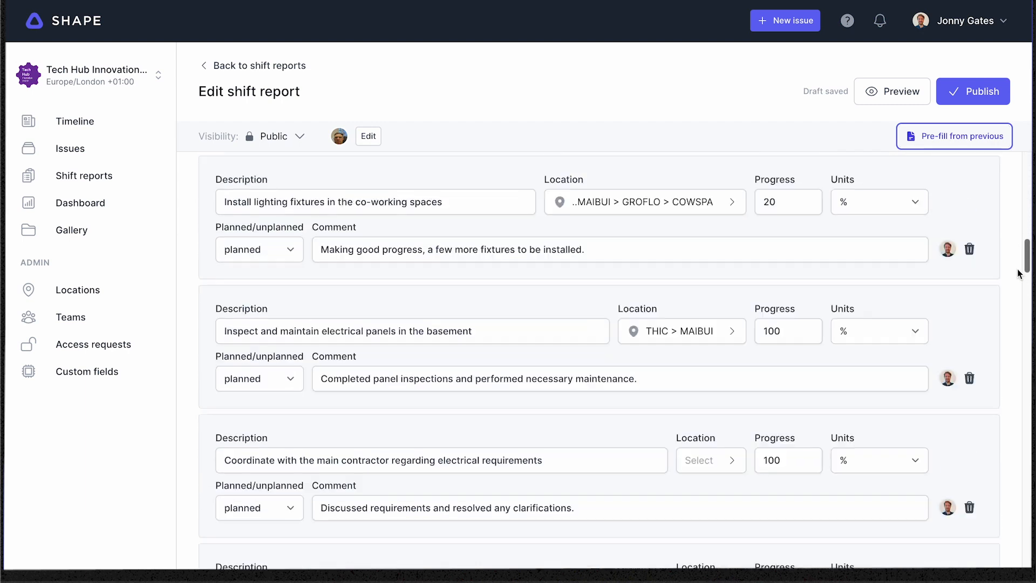
{"action": "scroll", "scroll_direction": "down", "scroll_amount": 3}
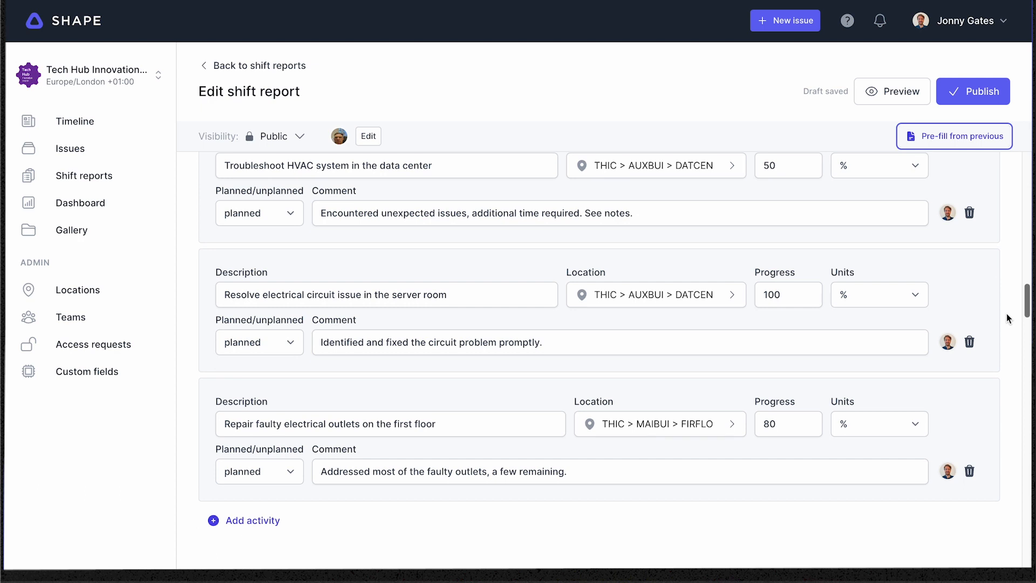
{"action": "scroll", "scroll_direction": "down", "scroll_amount": 3}
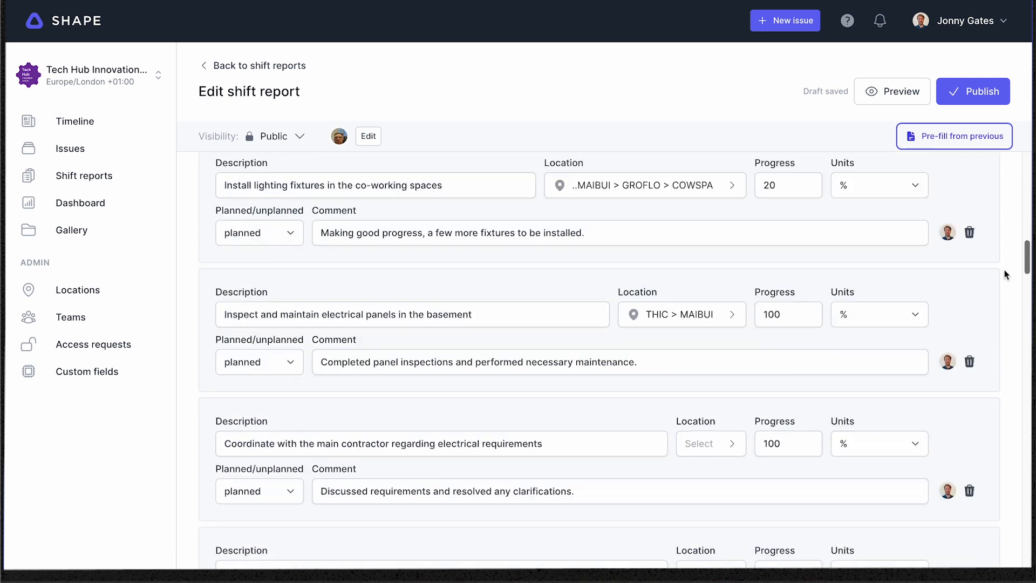
{"action": "scroll", "scroll_direction": "up", "scroll_amount": 3}
{"action": "type", "text": "S"}
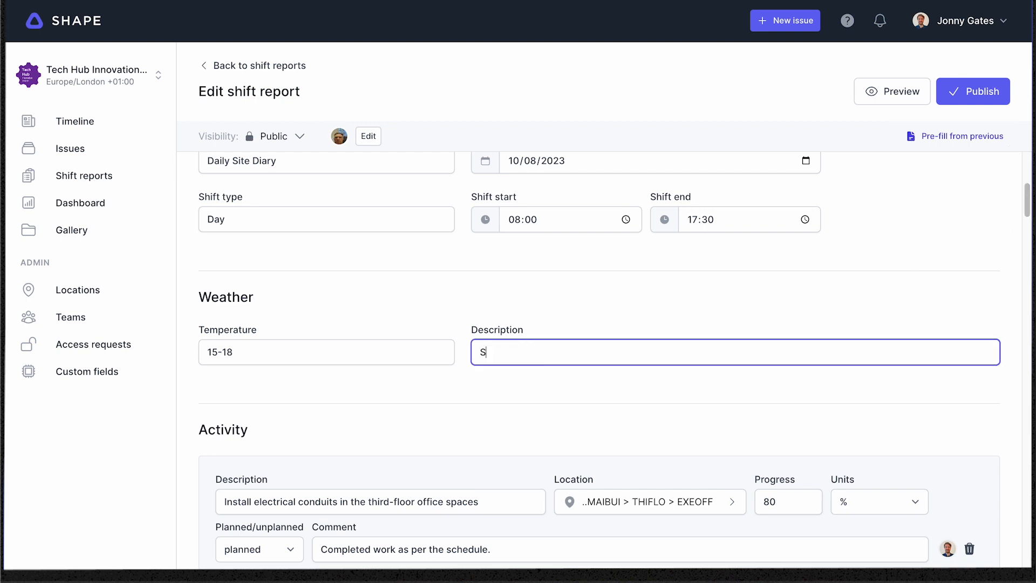
- Enter 'Sunny' as the shift's weather description
{"action": "type", "text": "unny"}
{"action": "left_click", "coordinate": [327, 351]}
{"action": "type", "text": "23"}
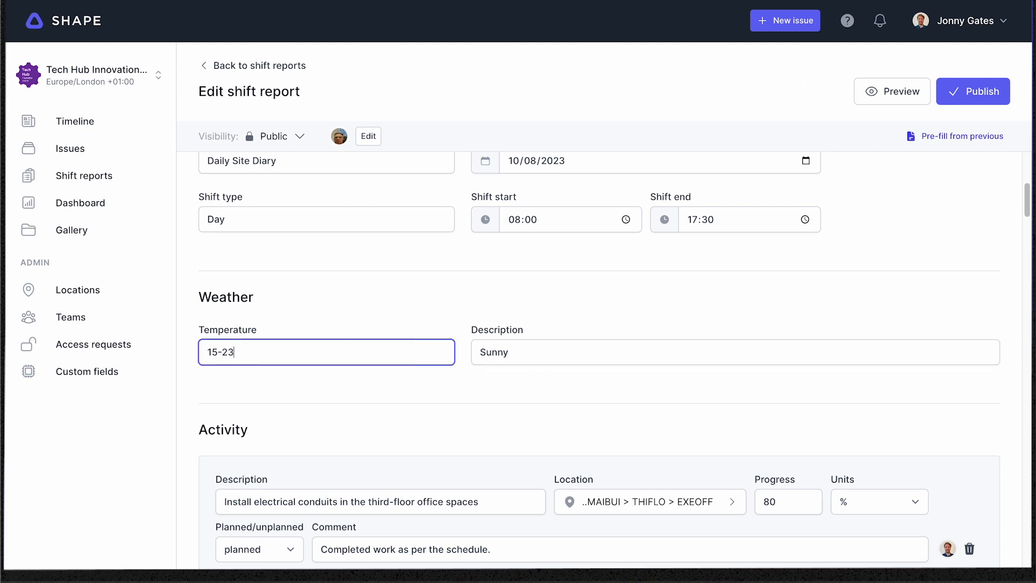
{"action": "mouse_move", "coordinate": [630, 311]}
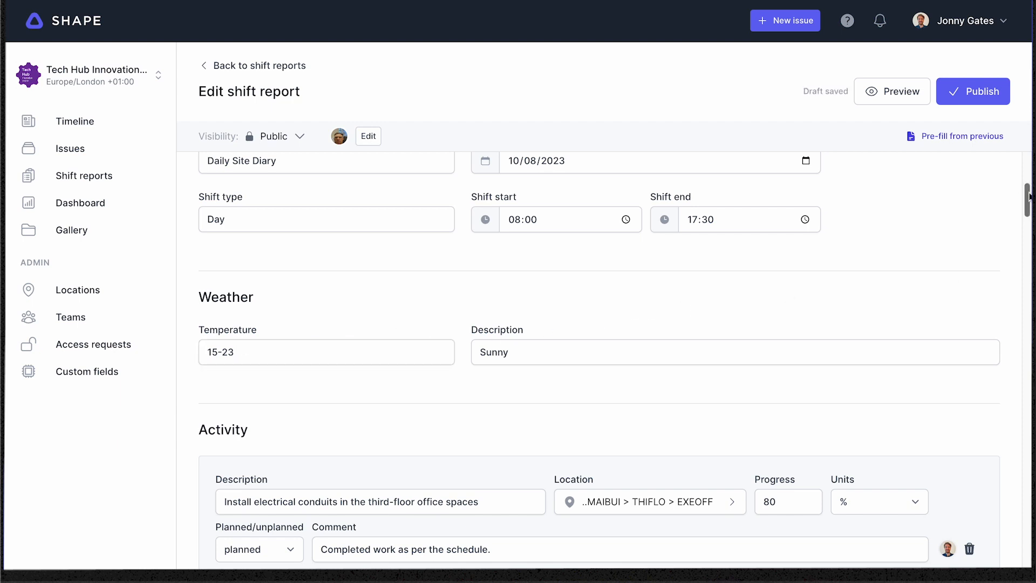
- Update existing activity progress values, entering 9 and 80
{"action": "scroll", "scroll_direction": "down", "scroll_amount": 3}
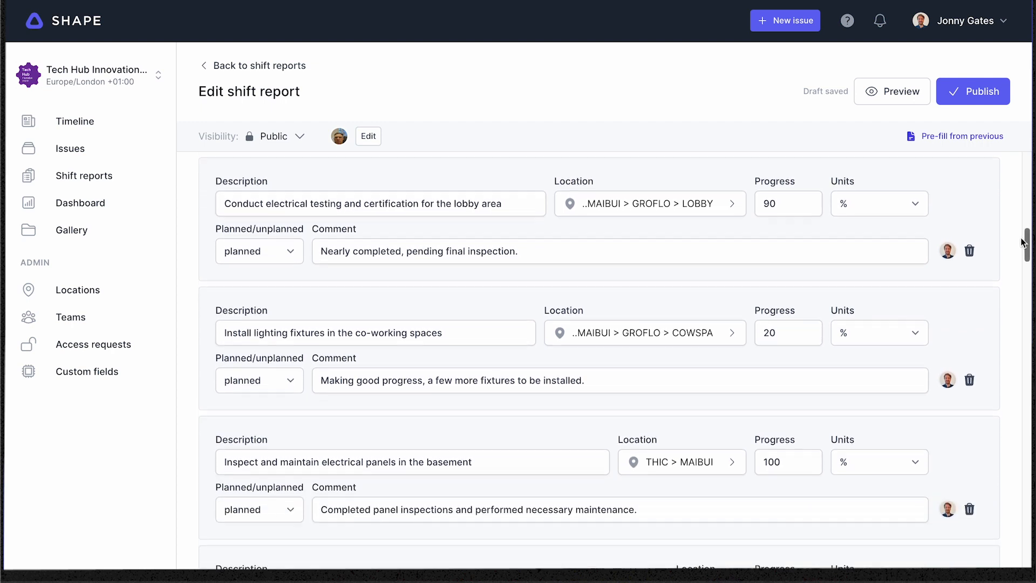
{"action": "scroll", "scroll_direction": "down", "scroll_amount": 3}
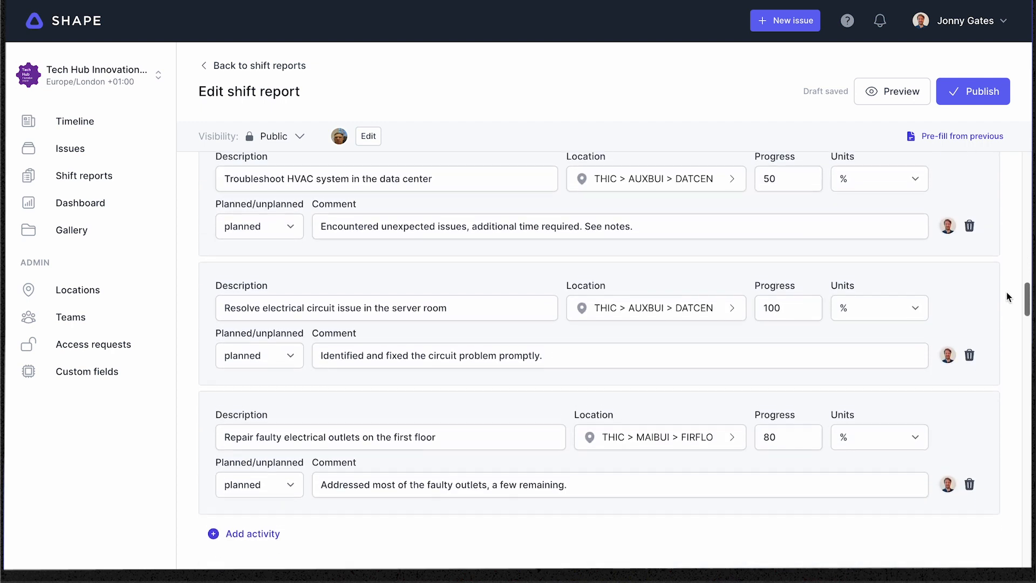
{"action": "scroll", "scroll_direction": "down", "scroll_amount": 3}
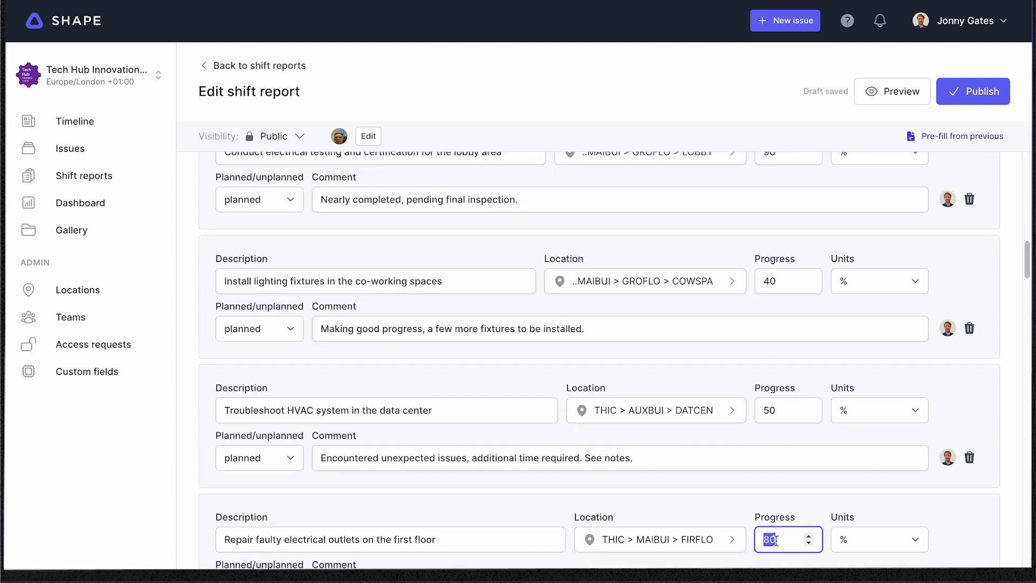
{"action": "type", "text": "9"}
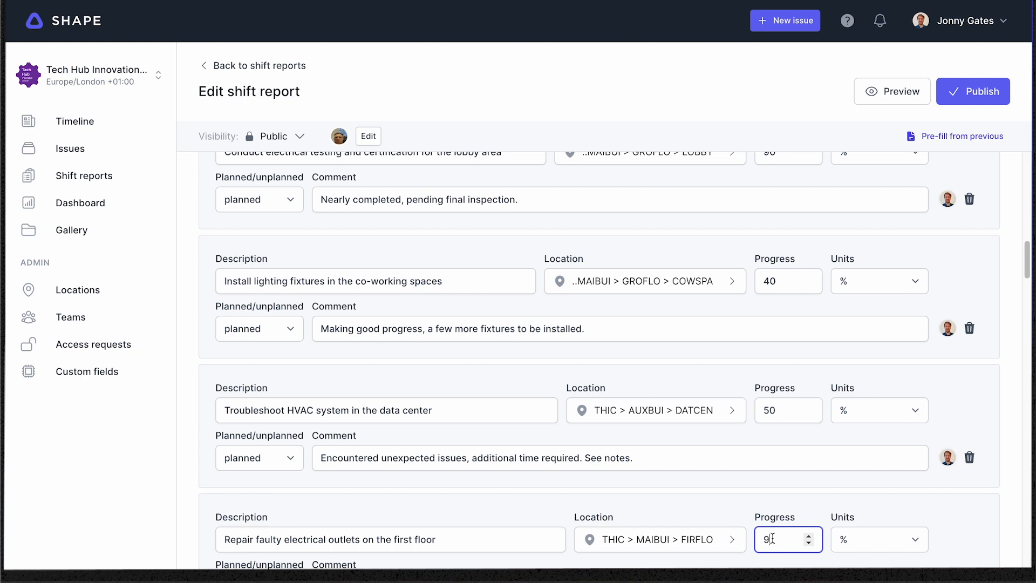
{"action": "type", "text": "80"}
{"action": "type", "text": "Troubleshoot HVAC system in the security control room"}
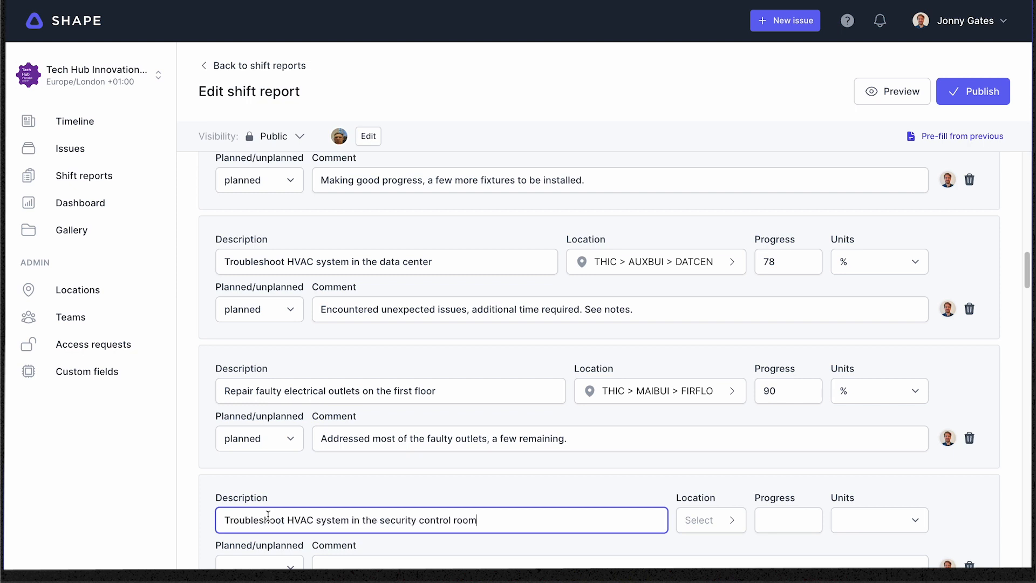
{"action": "mouse_move", "coordinate": [694, 520]}
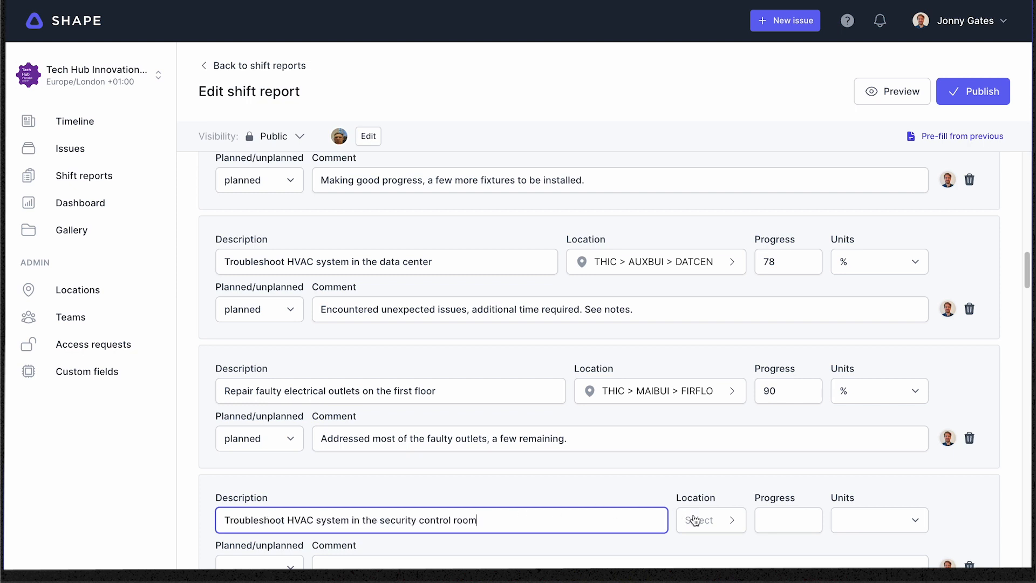
- Set the new HVAC troubleshooting activity to Security Control Room, 20 %, unplanned
{"action": "left_click", "coordinate": [706, 520]}
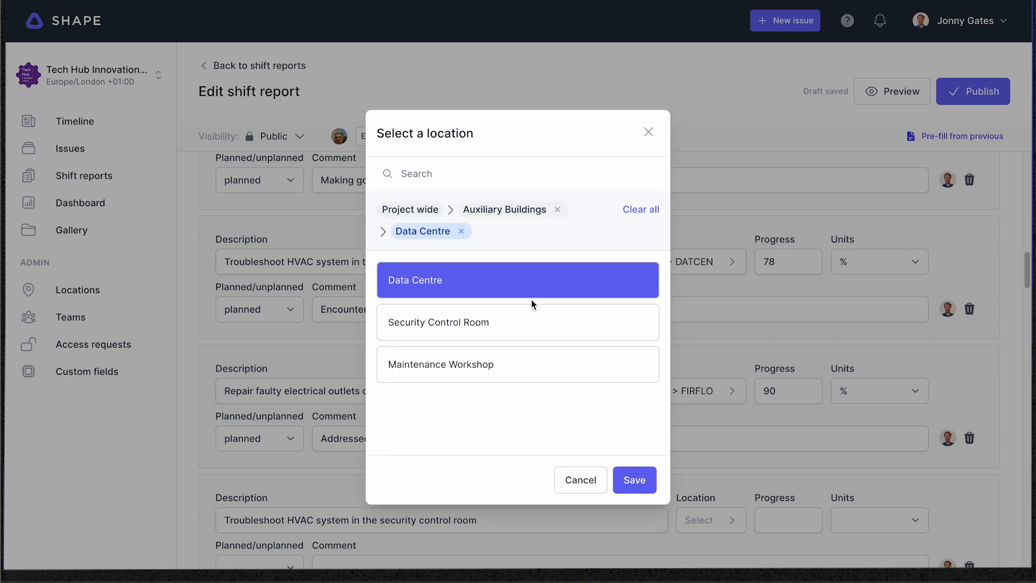
{"action": "left_click", "coordinate": [633, 479]}
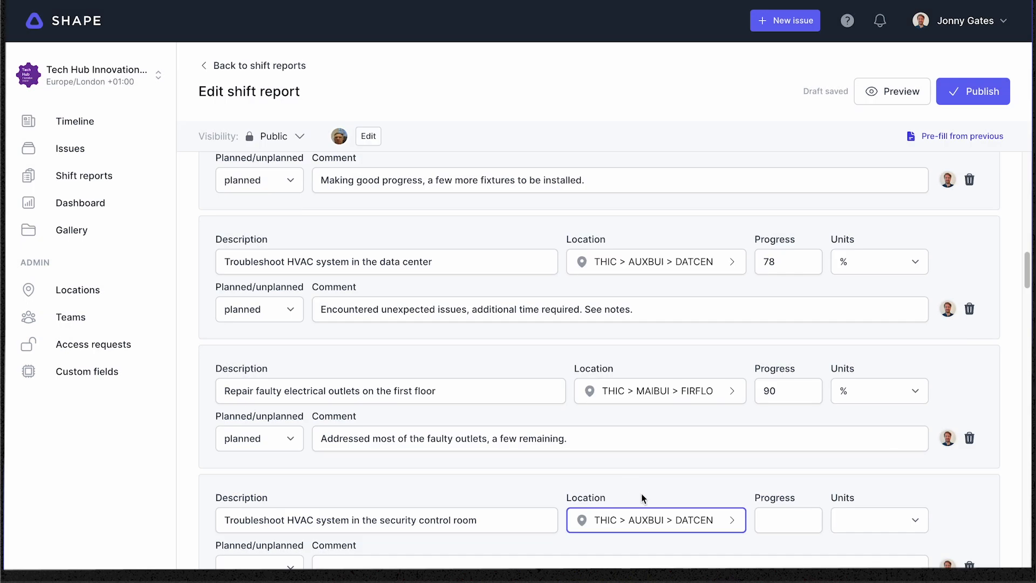
{"action": "left_click", "coordinate": [788, 520]}
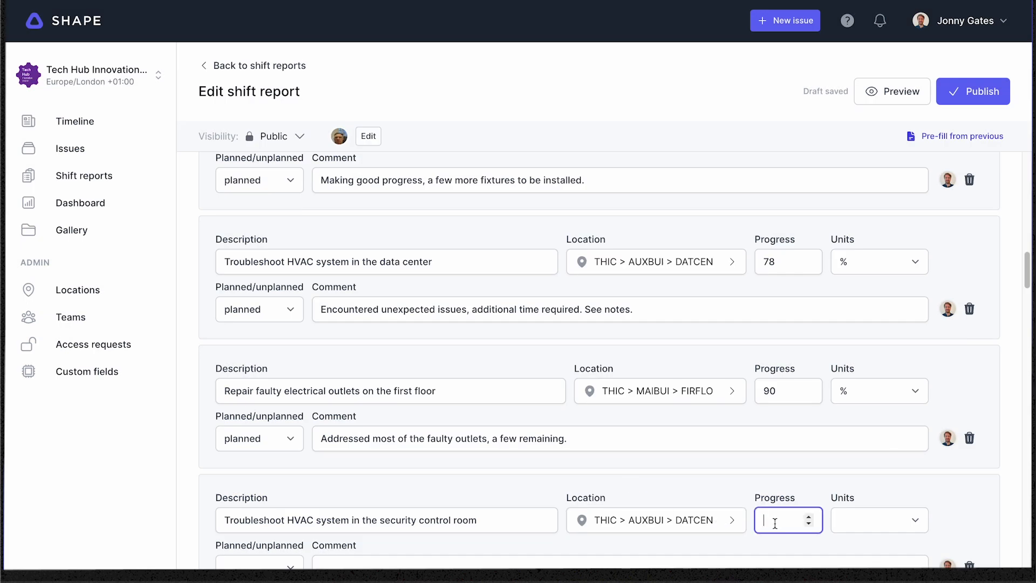
{"action": "type", "text": "20"}
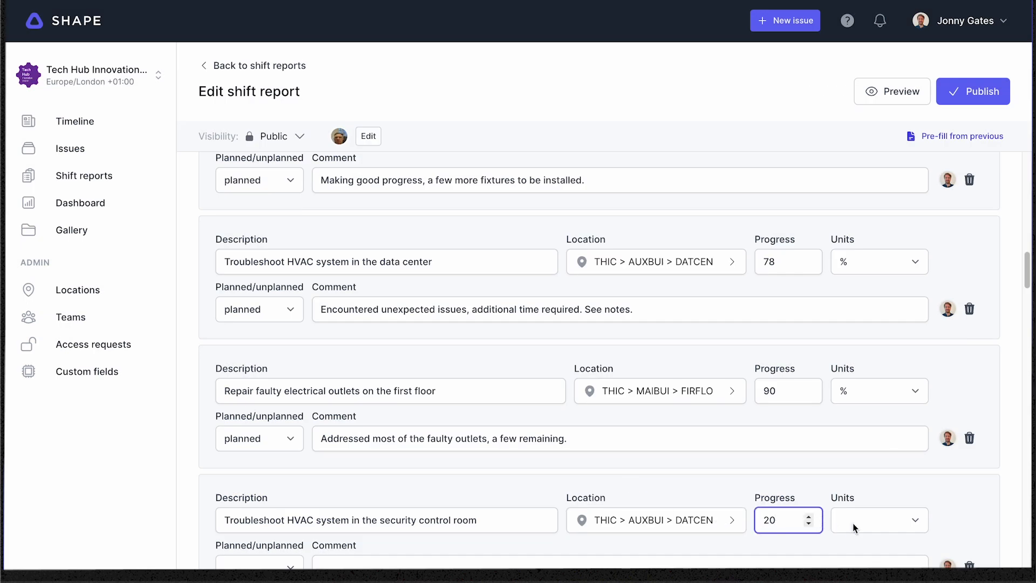
{"action": "left_click", "coordinate": [879, 520]}
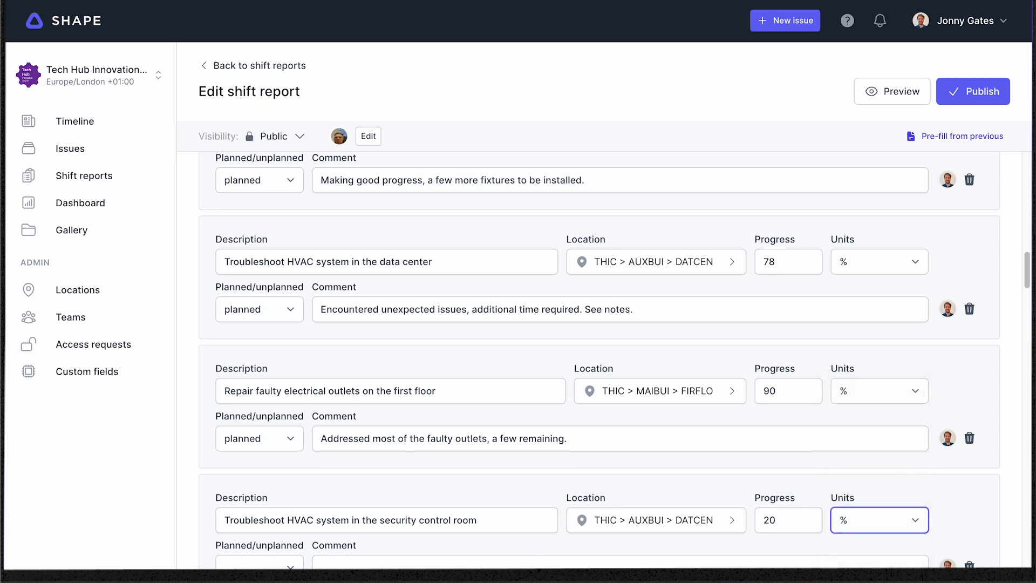
{"action": "left_click", "coordinate": [259, 566]}
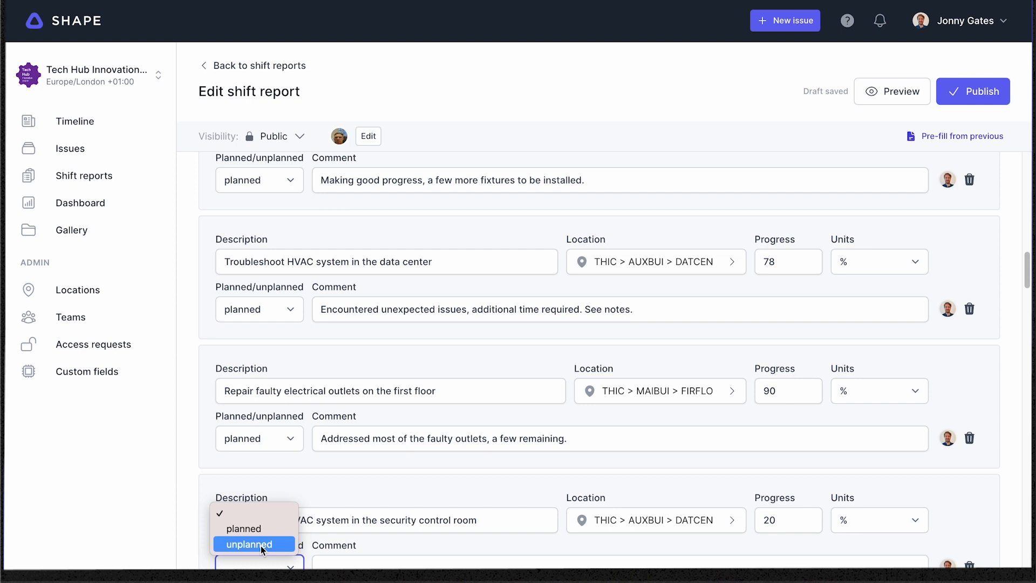
{"action": "left_click", "coordinate": [254, 544]}
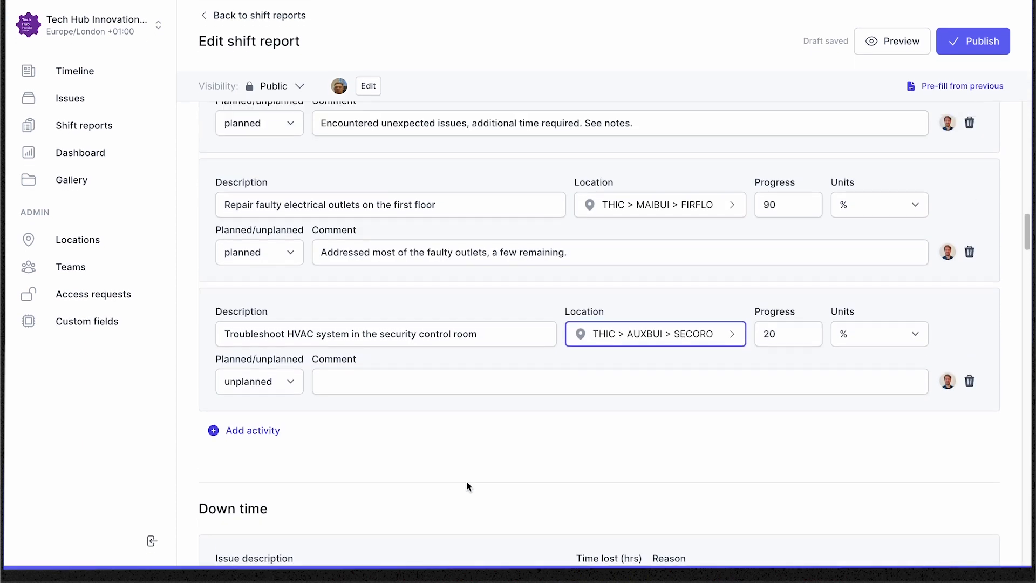
- Delete the 'Power outage in the lobby' down time entry
{"action": "scroll", "scroll_direction": "down", "scroll_amount": 3}
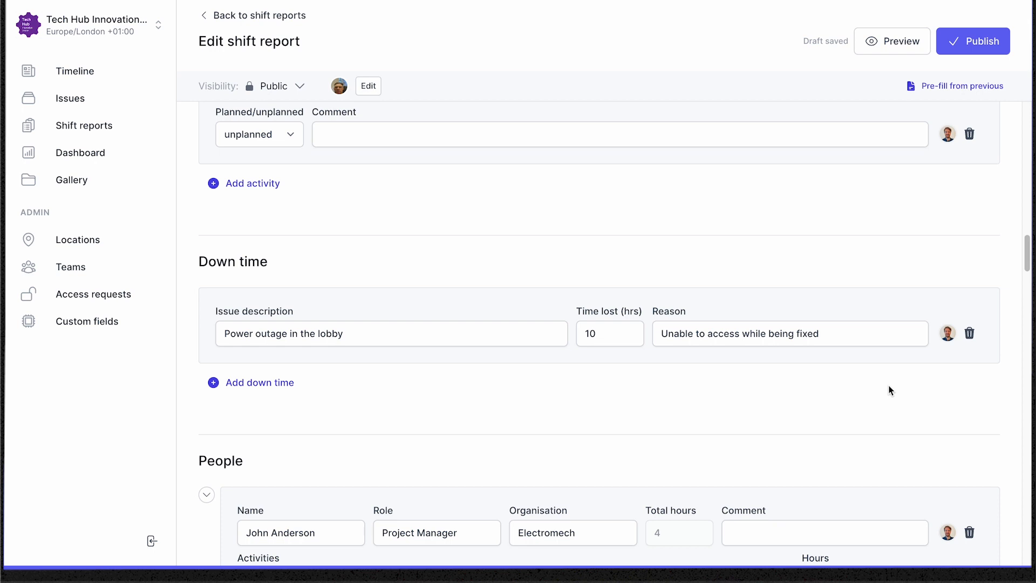
{"action": "left_click", "coordinate": [969, 332]}
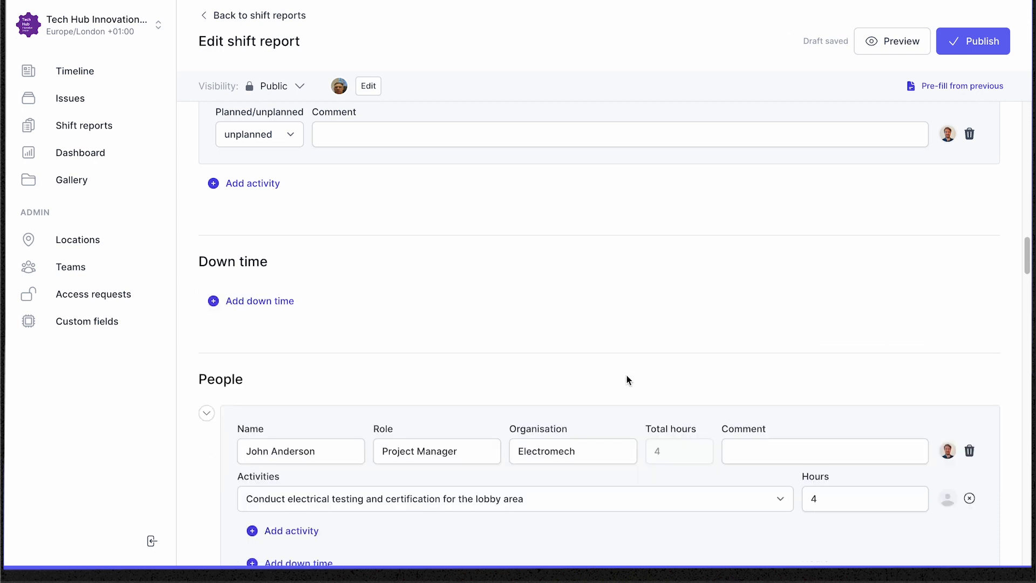
{"action": "scroll", "scroll_direction": "down", "scroll_amount": 3}
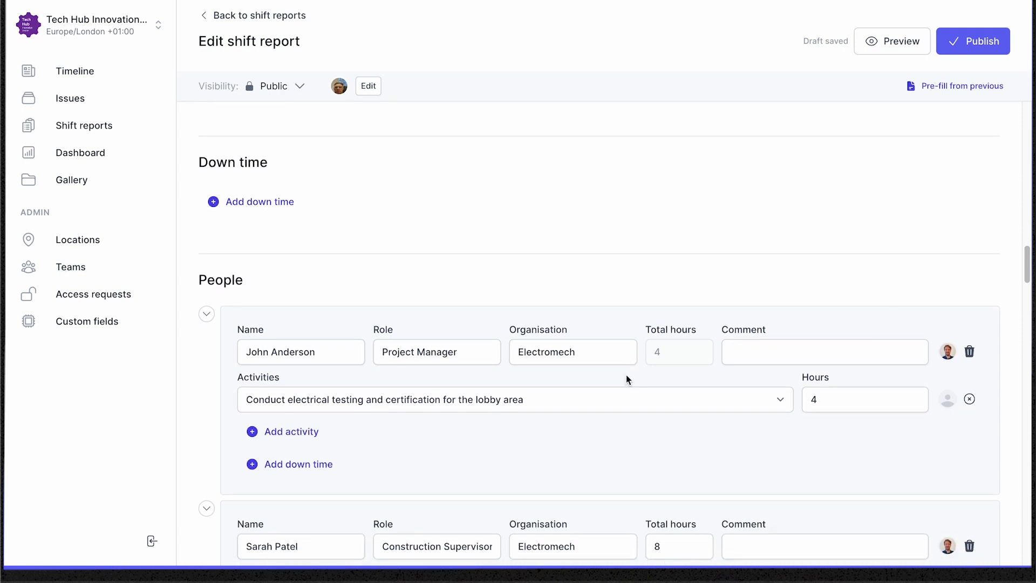
{"action": "scroll", "scroll_direction": "down", "scroll_amount": 3}
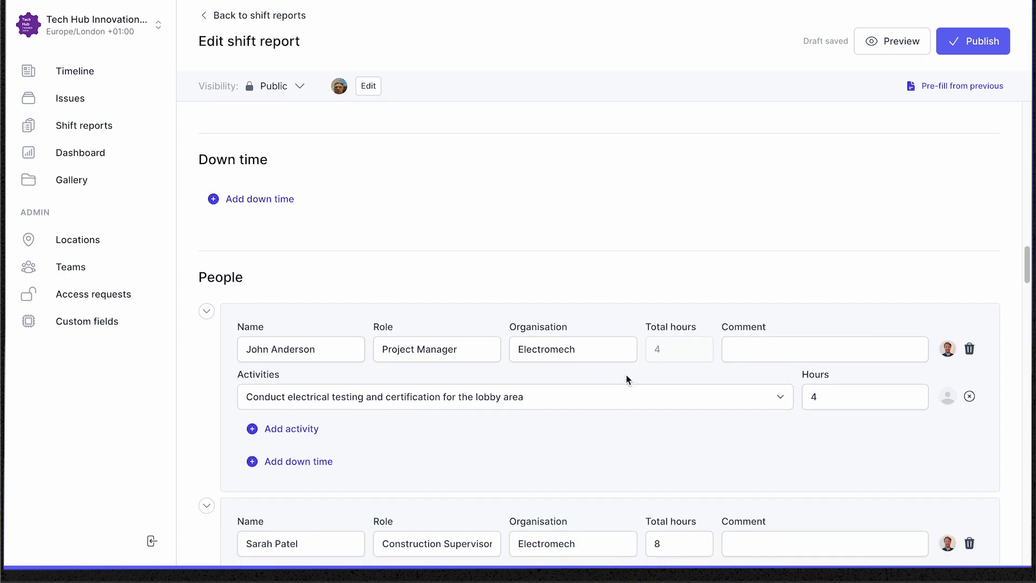
{"action": "scroll", "scroll_direction": "down", "scroll_amount": 3}
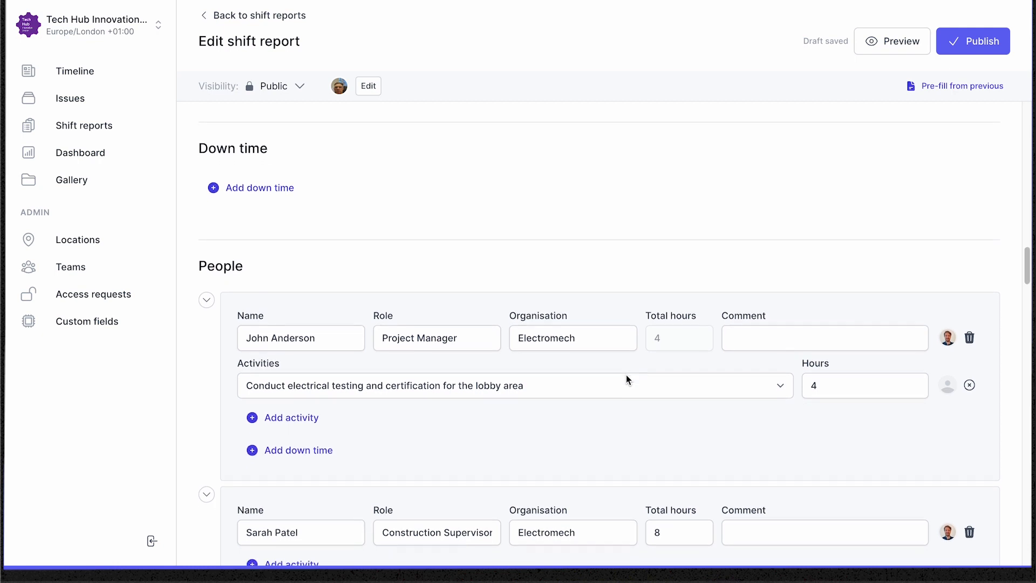
{"action": "scroll", "scroll_direction": "down", "scroll_amount": 3}
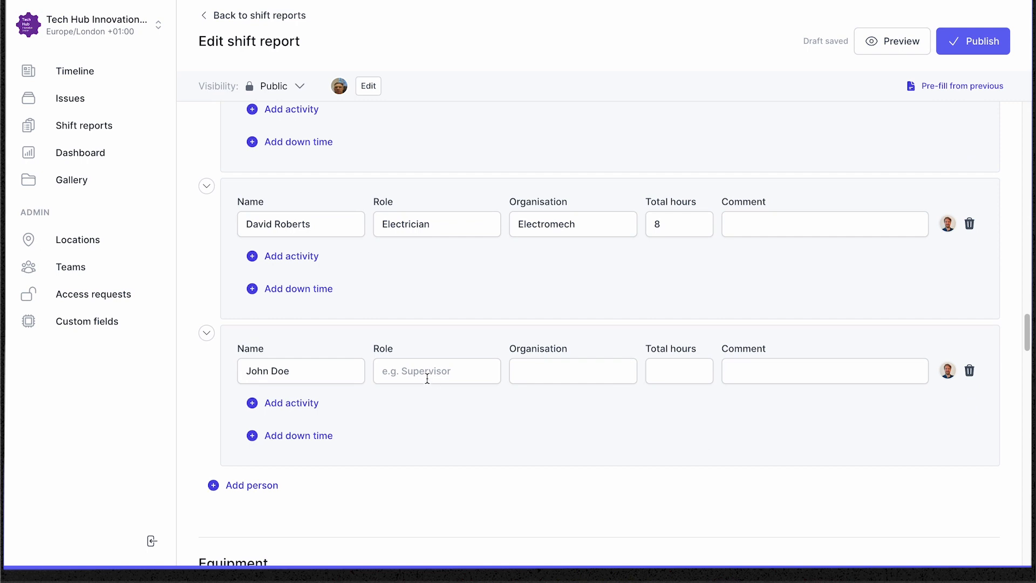
- Give John Doe the role 'Electrician' and the comment 'New starter'
{"action": "left_click", "coordinate": [436, 370]}
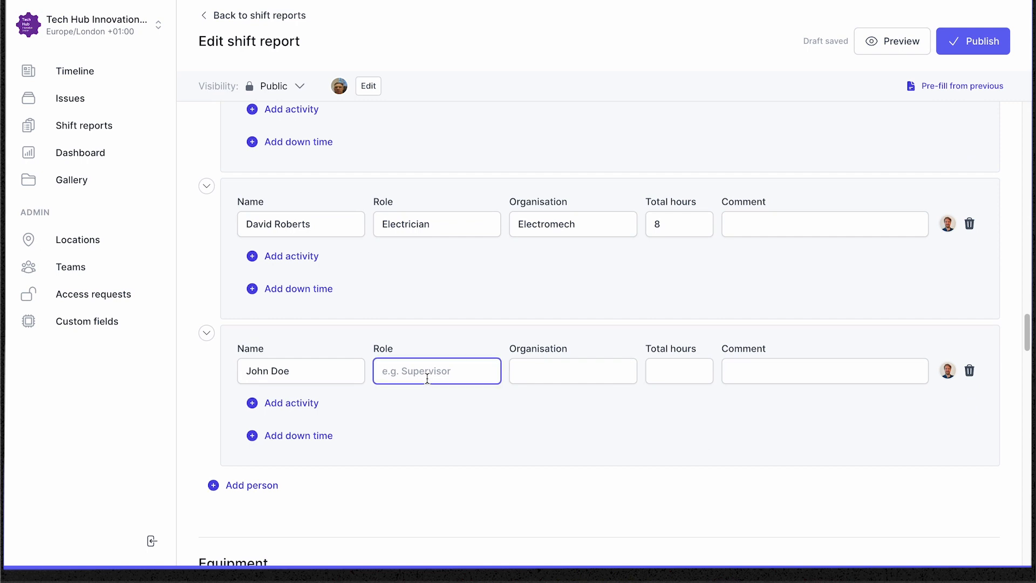
{"action": "type", "text": "Electrician"}
{"action": "left_click", "coordinate": [573, 371]}
{"action": "type", "text": "Electromech"}
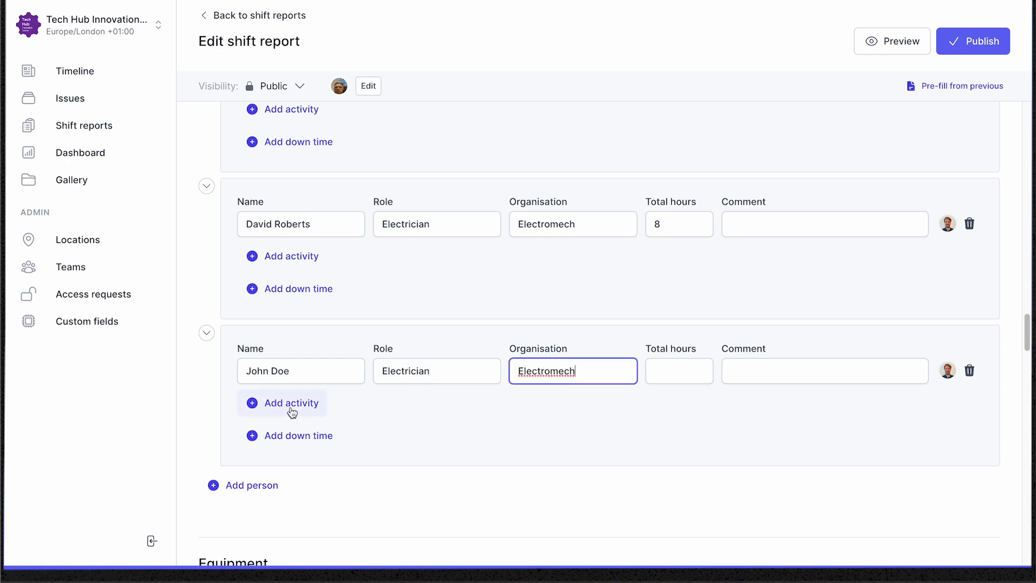
{"action": "type", "text": "New s"}
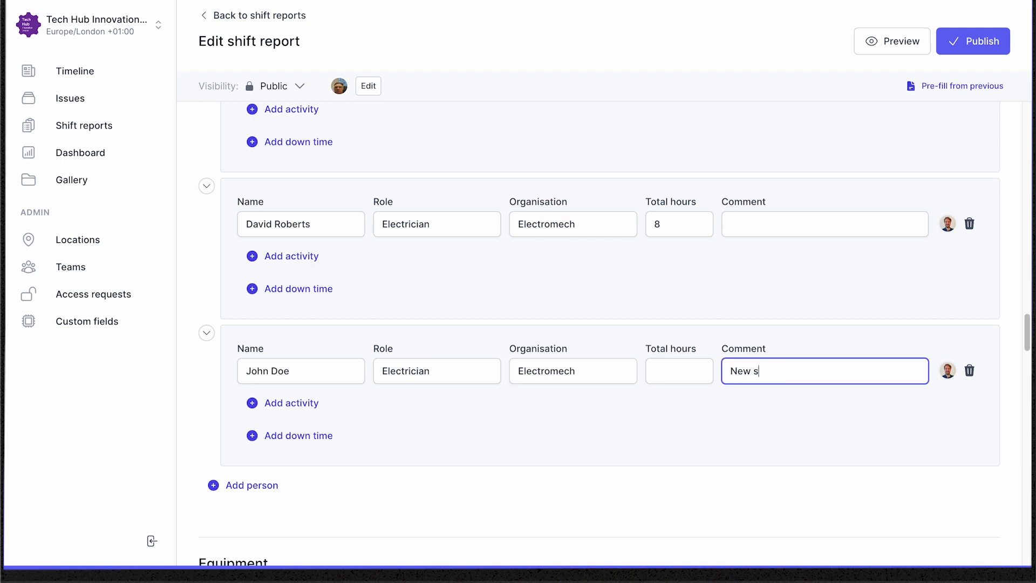
{"action": "type", "text": "tarter"}
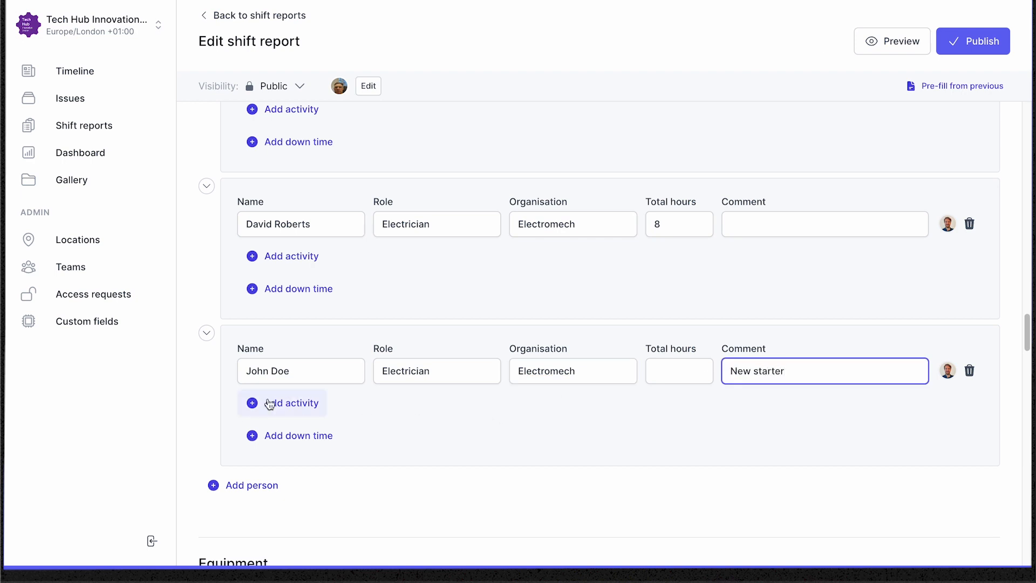
- Add a 4-hour activity for John Doe repairing faulty first-floor outlets
{"action": "left_click", "coordinate": [291, 403]}
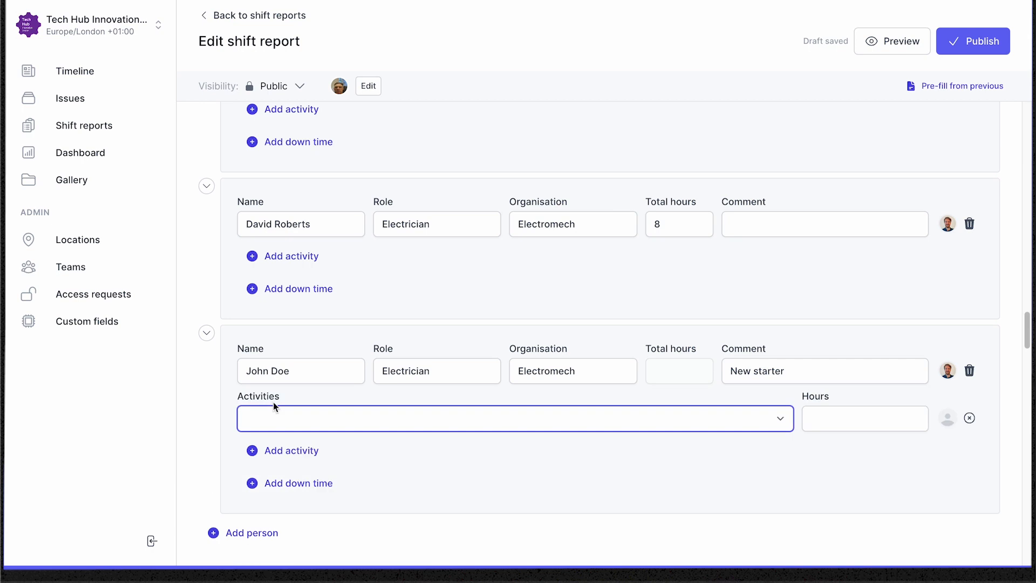
{"action": "left_click", "coordinate": [514, 419]}
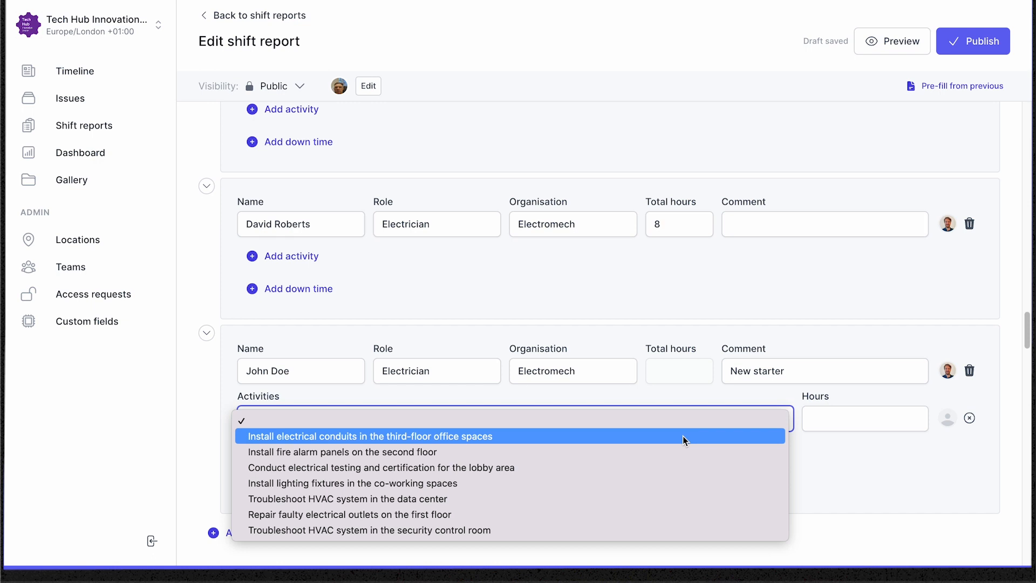
{"action": "left_click", "coordinate": [349, 514]}
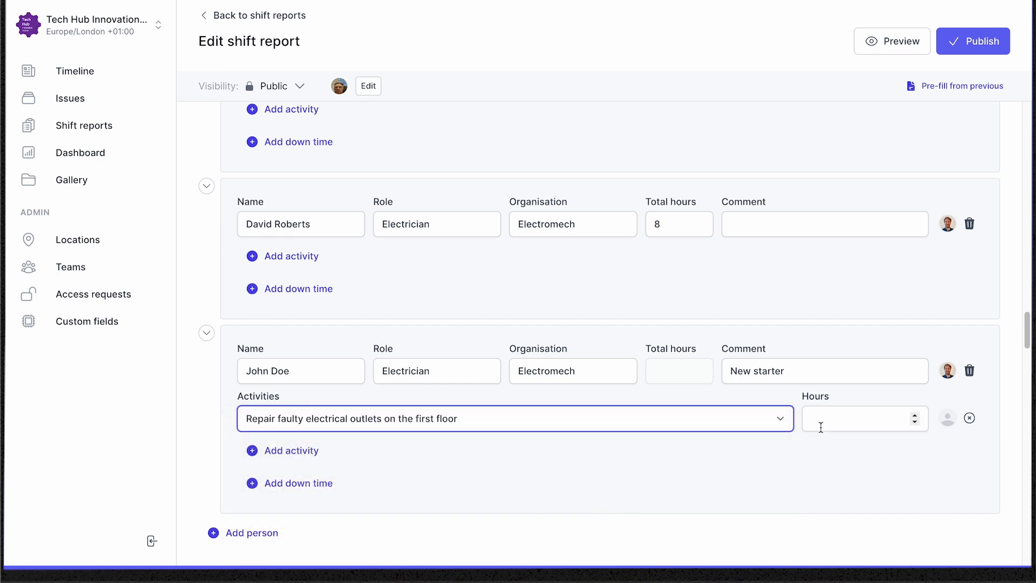
{"action": "left_click", "coordinate": [860, 418]}
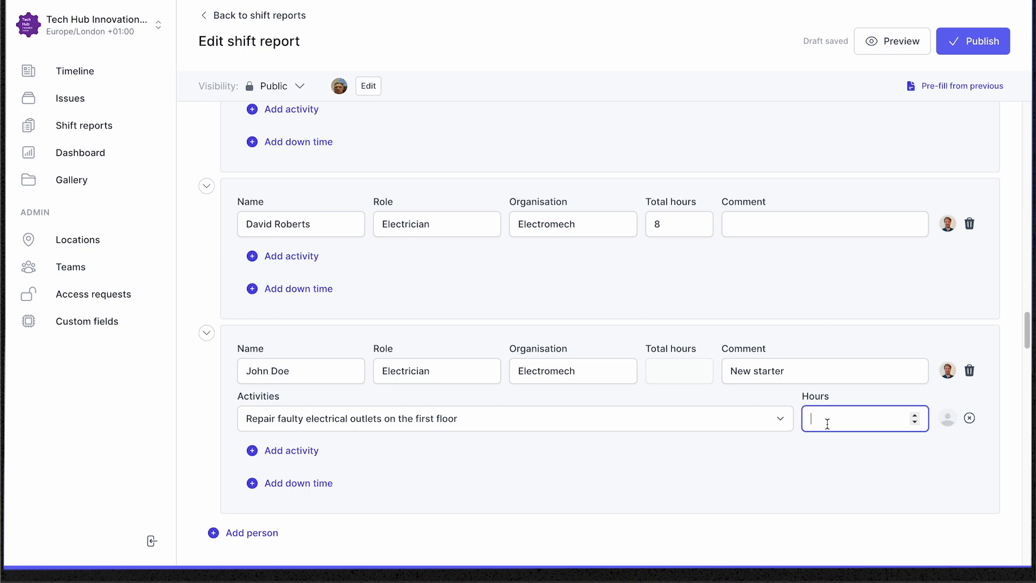
{"action": "type", "text": "4"}
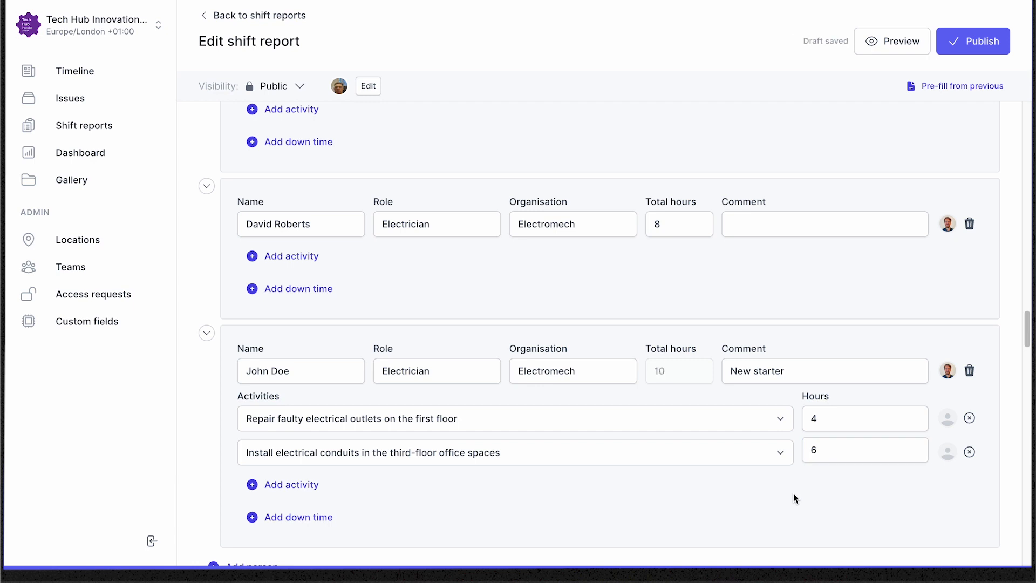
- Add the third-floor office conduit installation activity to Electrical Insulation Tester E-203
{"action": "scroll", "scroll_direction": "down", "scroll_amount": 3}
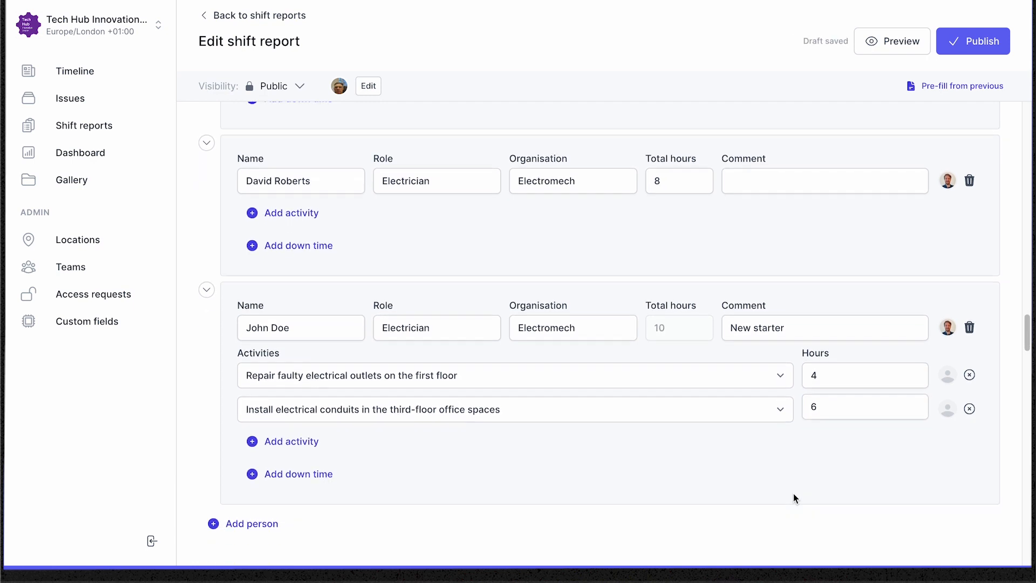
{"action": "scroll", "scroll_direction": "down", "scroll_amount": 3}
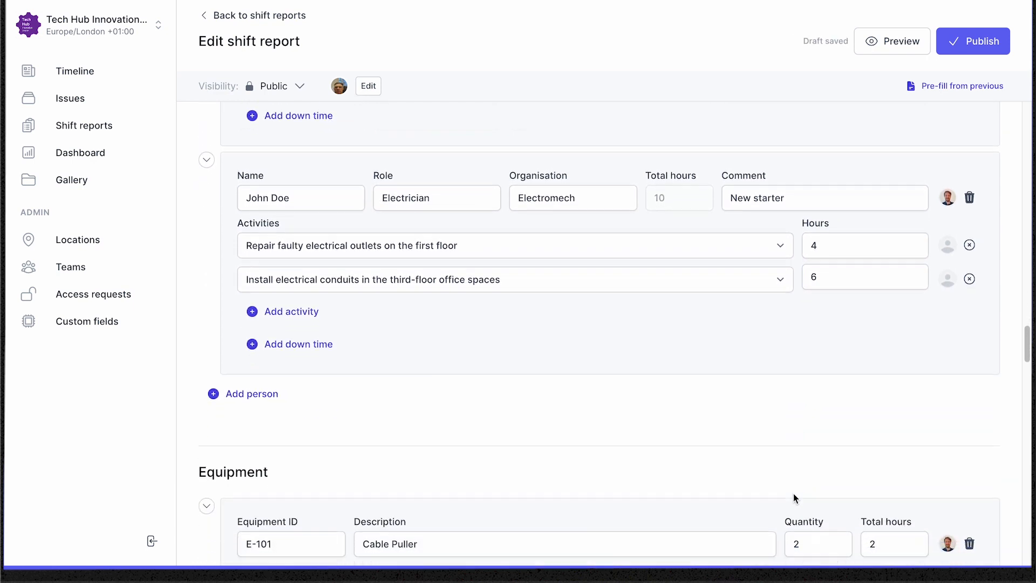
{"action": "scroll", "scroll_direction": "down", "scroll_amount": 3}
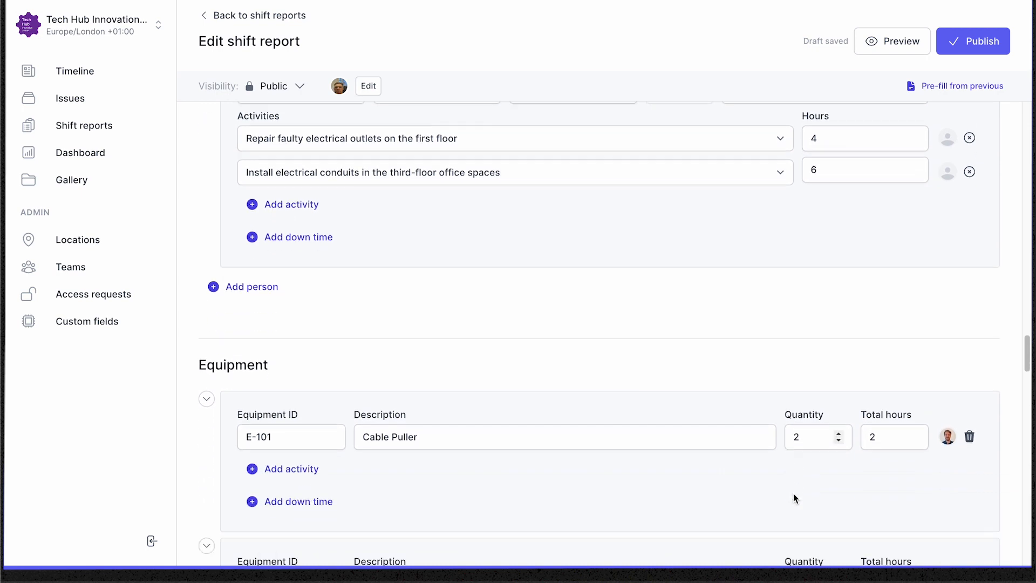
{"action": "scroll", "scroll_direction": "down", "scroll_amount": 3}
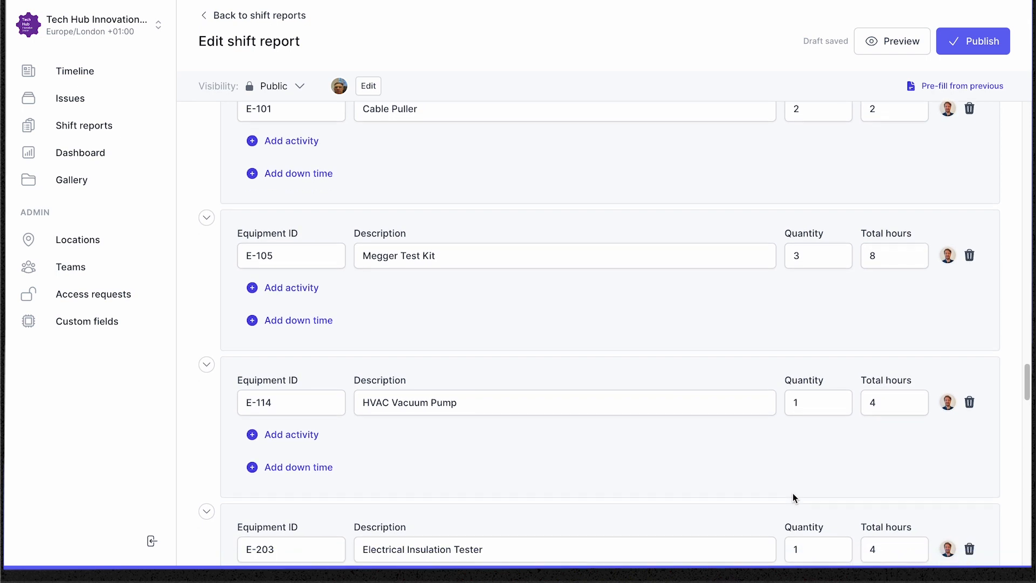
{"action": "scroll", "scroll_direction": "down", "scroll_amount": 3}
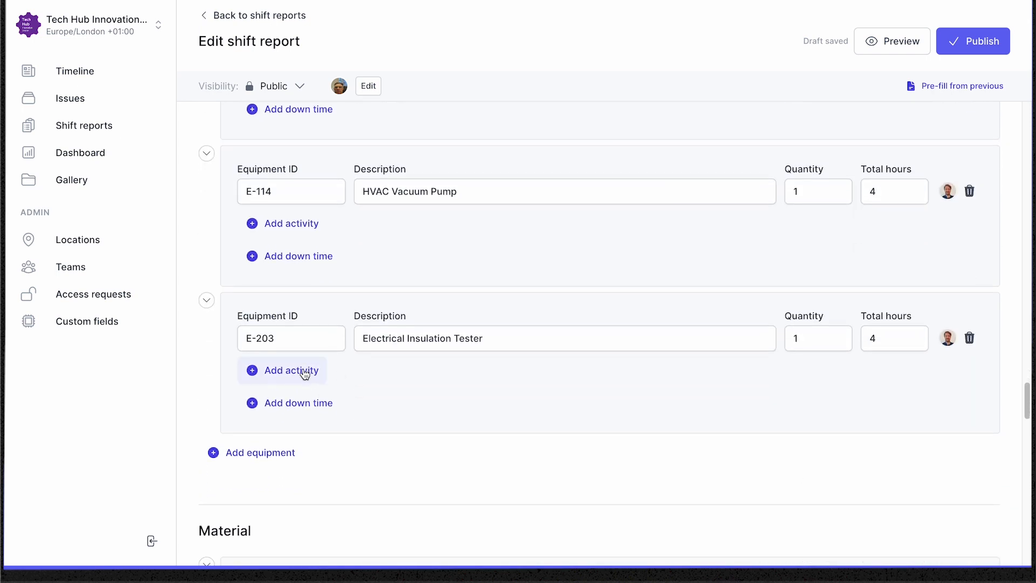
{"action": "left_click", "coordinate": [291, 370]}
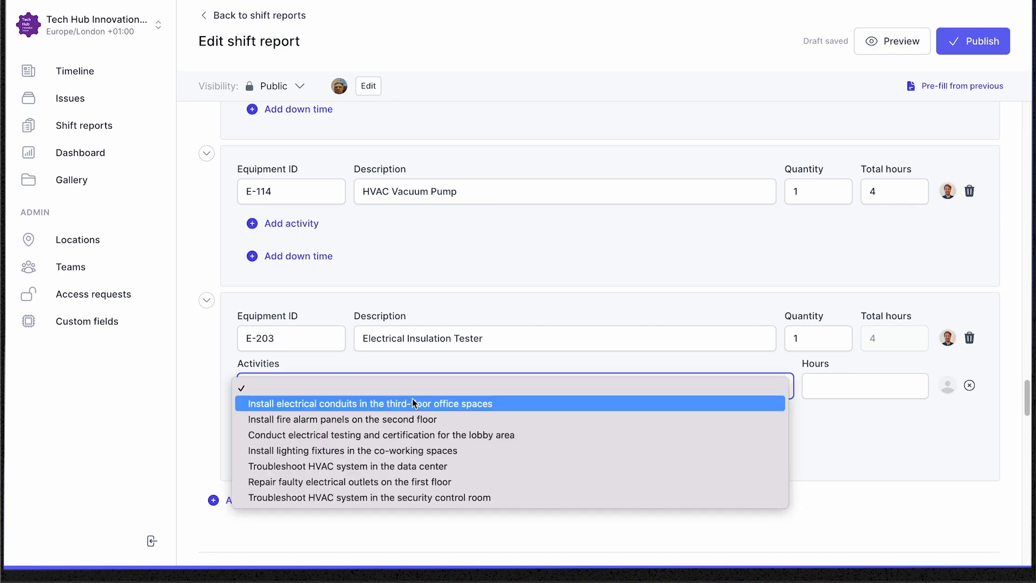
{"action": "left_click", "coordinate": [369, 403]}
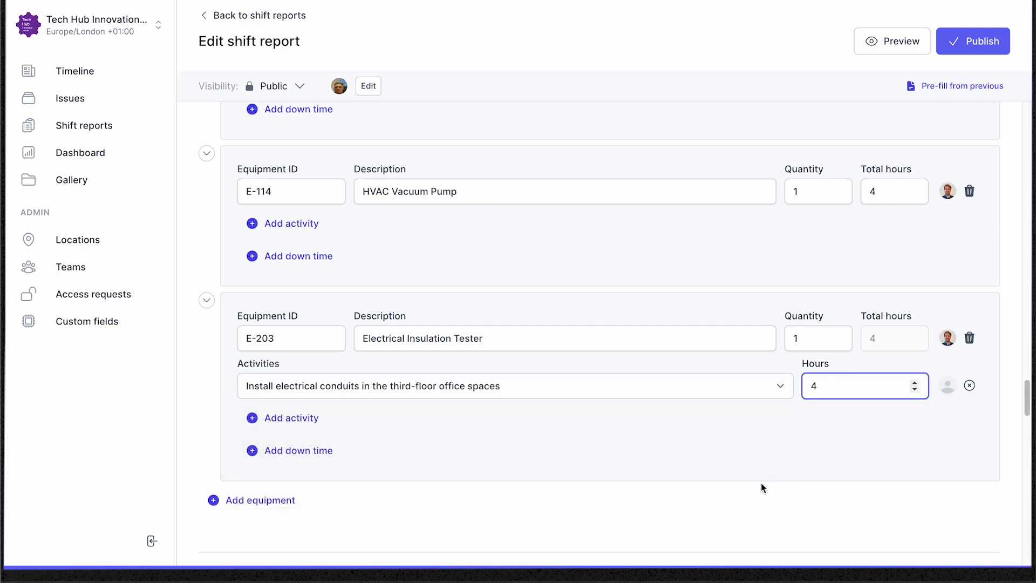
{"action": "scroll", "scroll_direction": "down", "scroll_amount": 3}
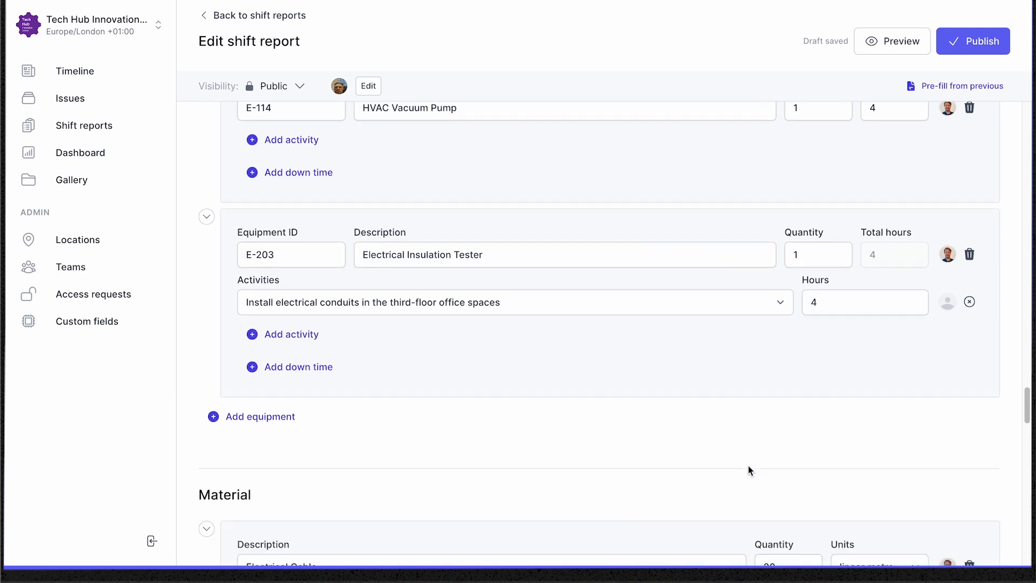
{"action": "scroll", "scroll_direction": "down", "scroll_amount": 3}
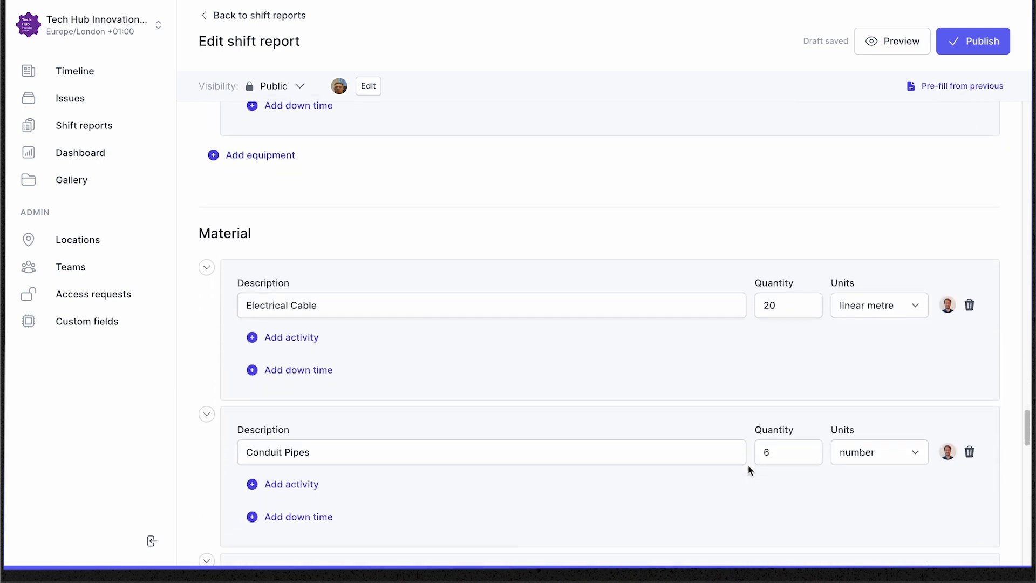
{"action": "scroll", "scroll_direction": "down", "scroll_amount": 3}
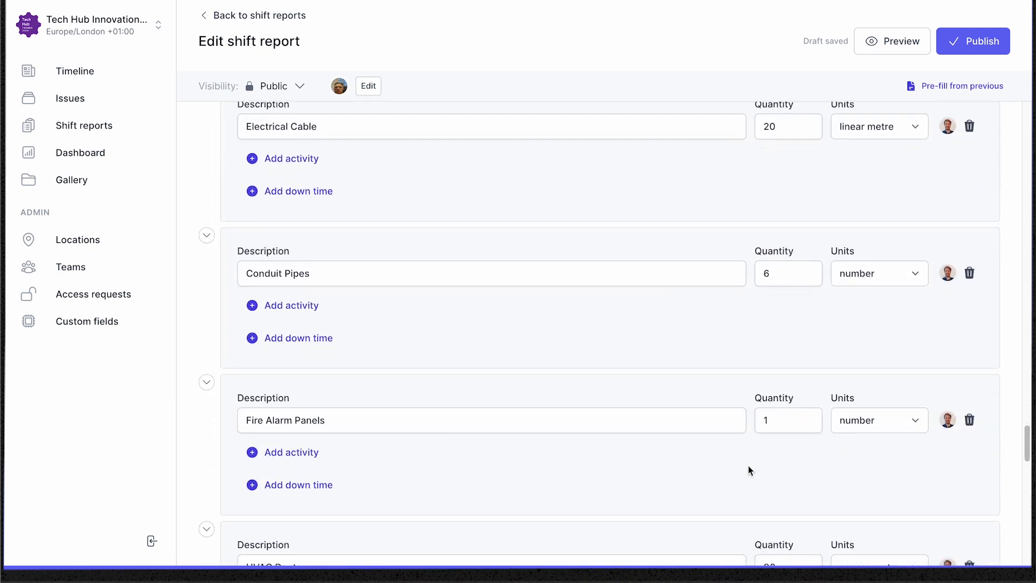
- Set Fire Alarm Panels quantity to 2 and link the second-floor panel installation activity
{"action": "scroll", "scroll_direction": "down", "scroll_amount": 3}
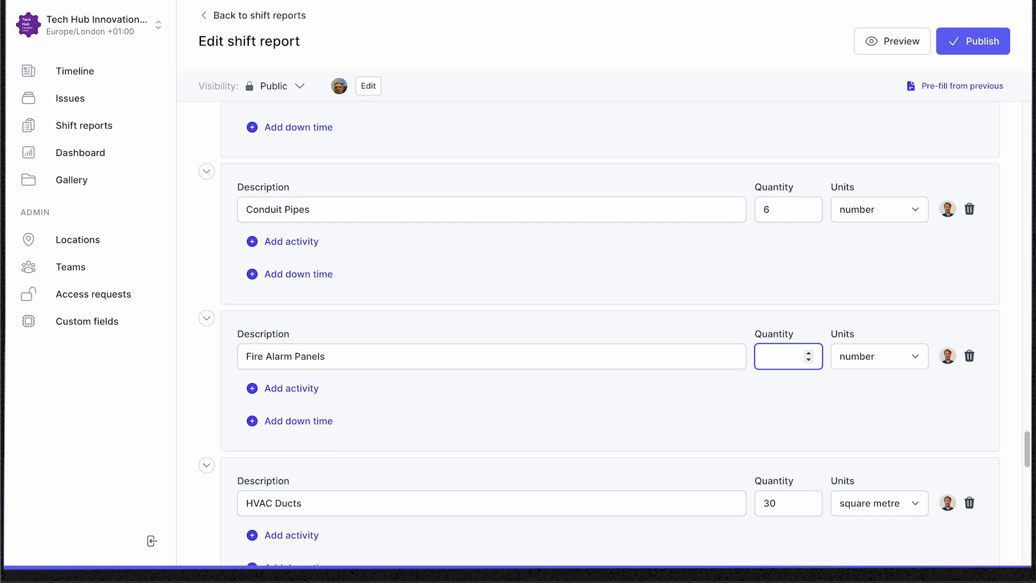
{"action": "type", "text": "2"}
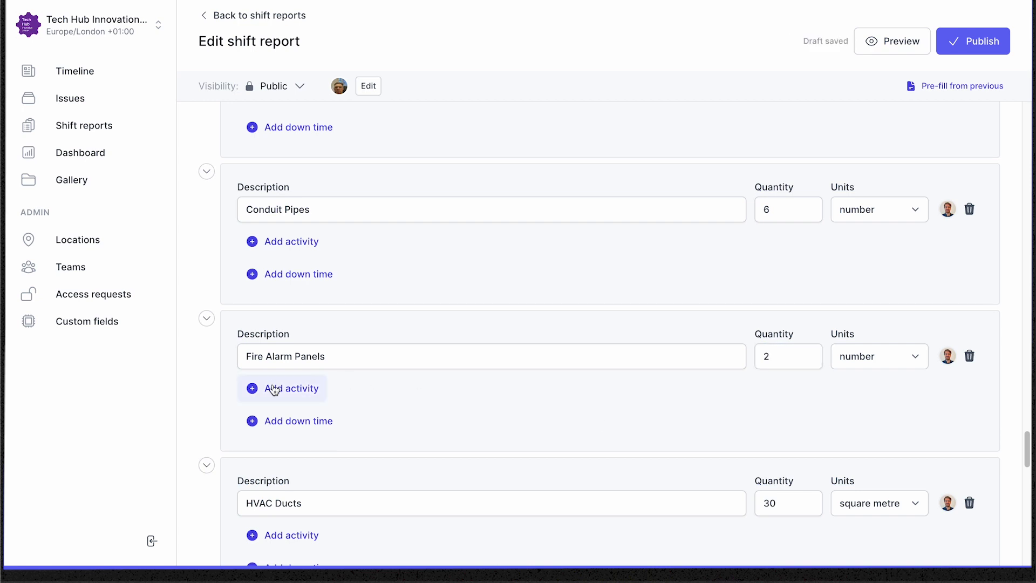
{"action": "left_click", "coordinate": [282, 388]}
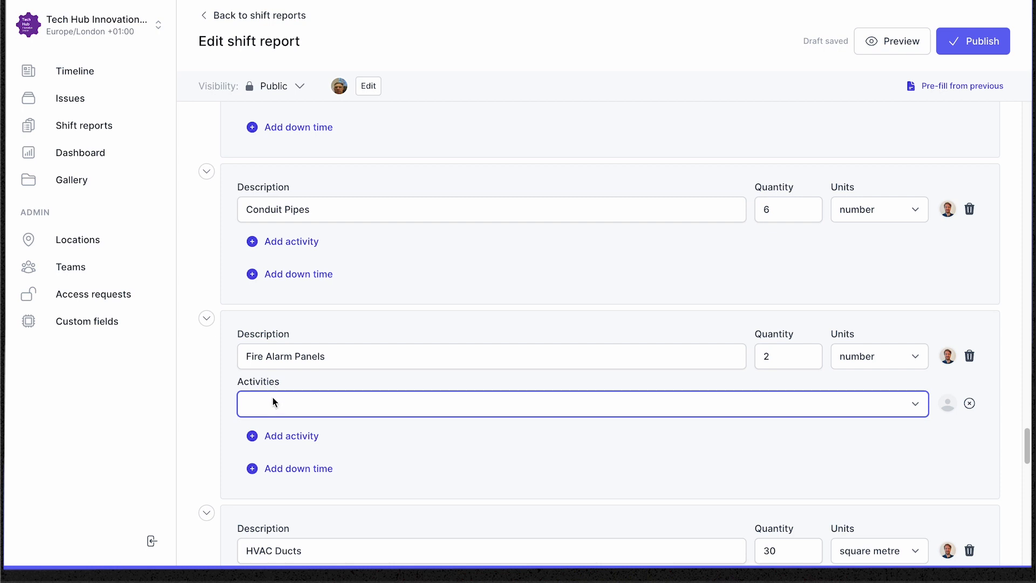
{"action": "left_click", "coordinate": [583, 404]}
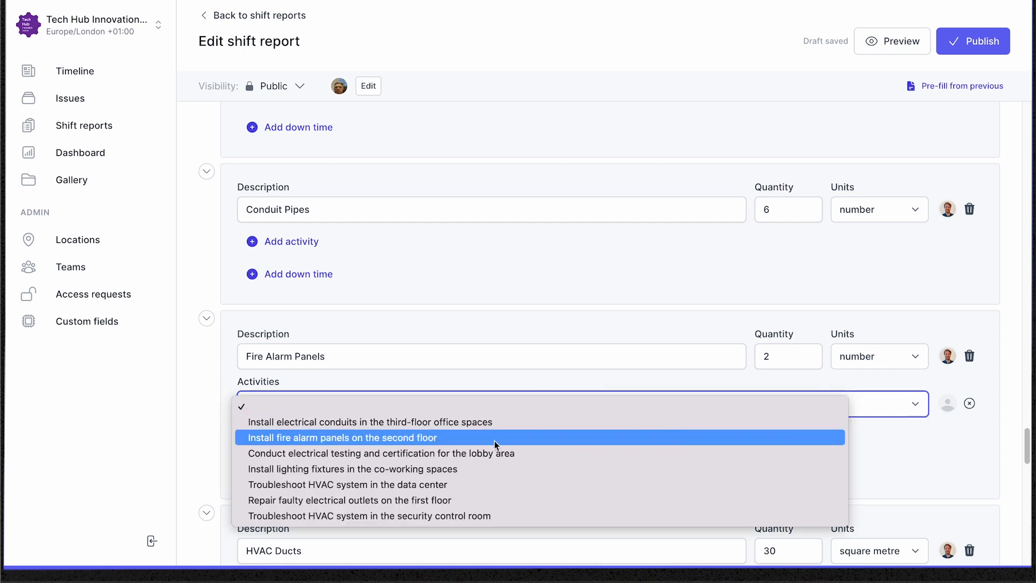
{"action": "left_click", "coordinate": [343, 437]}
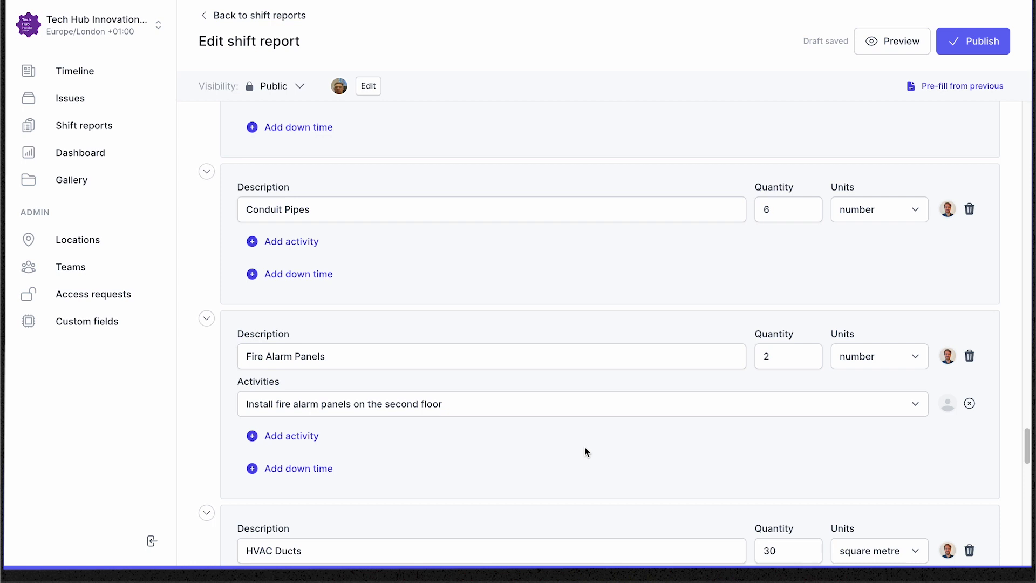
{"action": "scroll", "scroll_direction": "down", "scroll_amount": 3}
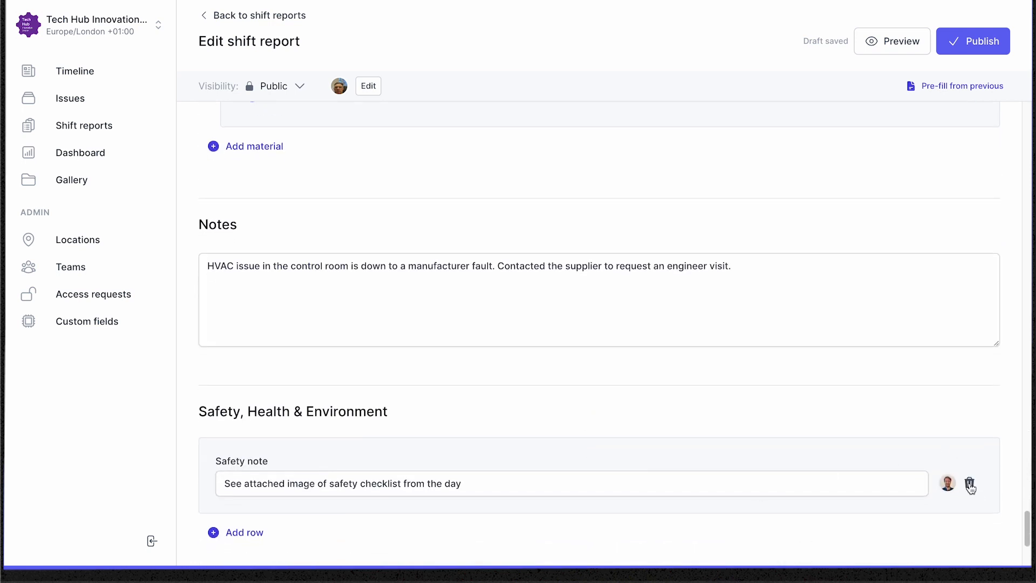
- Delete the old checklist note and add 'Toolbox talk delivered to electrical trades people'
{"action": "left_click", "coordinate": [971, 483]}
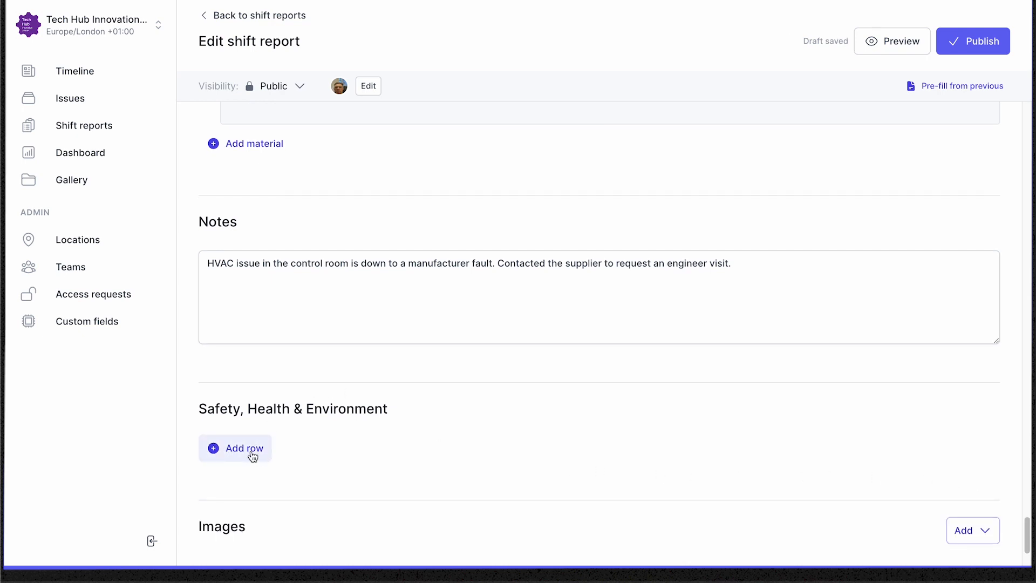
{"action": "type", "text": "Toolbox talk delivered to electrical trades people"}
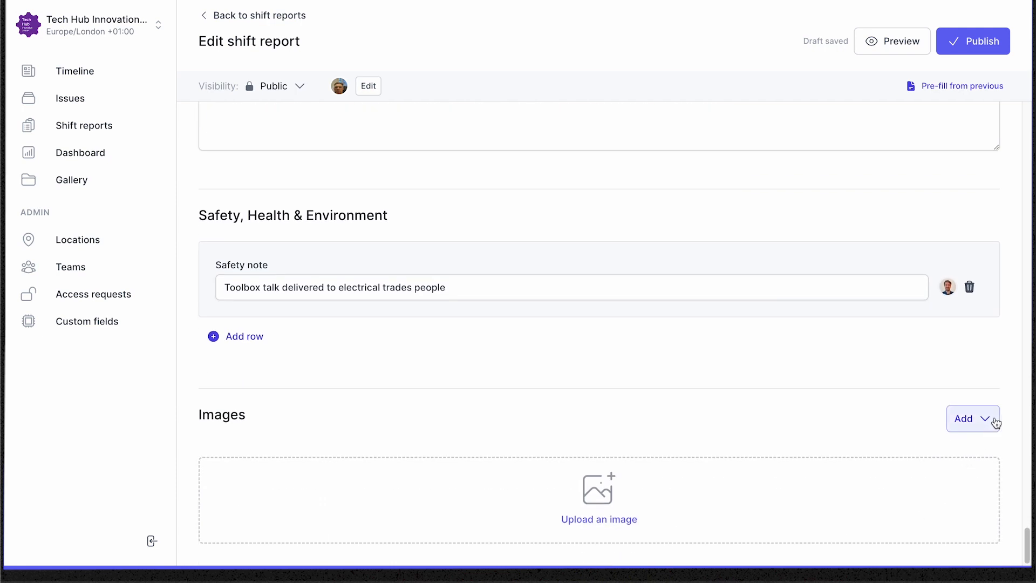
{"action": "left_click", "coordinate": [972, 418]}
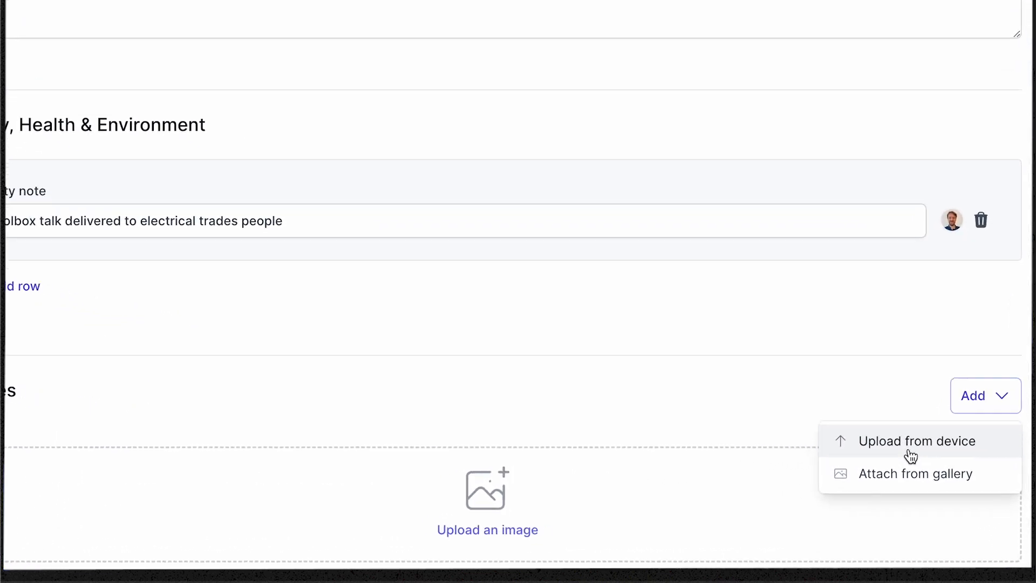
- Attach the concrete wall and pipe photo from the project gallery to Images
{"action": "scroll", "scroll_direction": "down", "scroll_amount": 3}
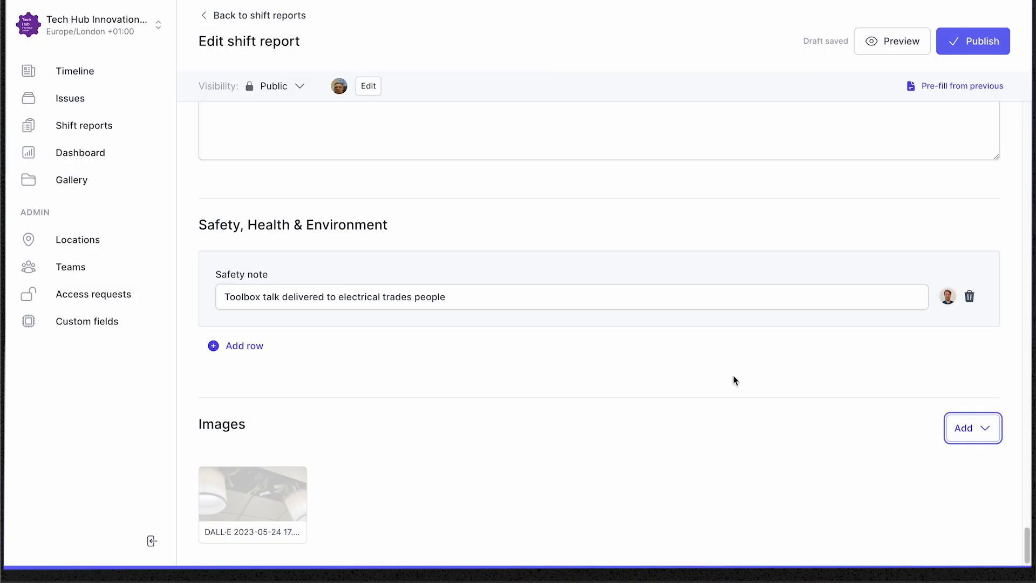
{"action": "left_click", "coordinate": [972, 427]}
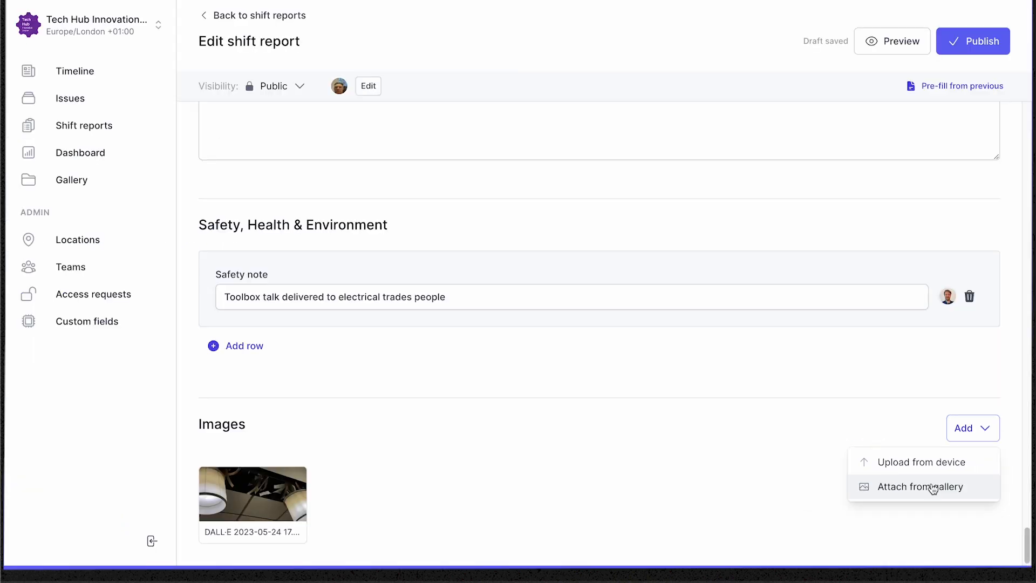
{"action": "left_click", "coordinate": [918, 486]}
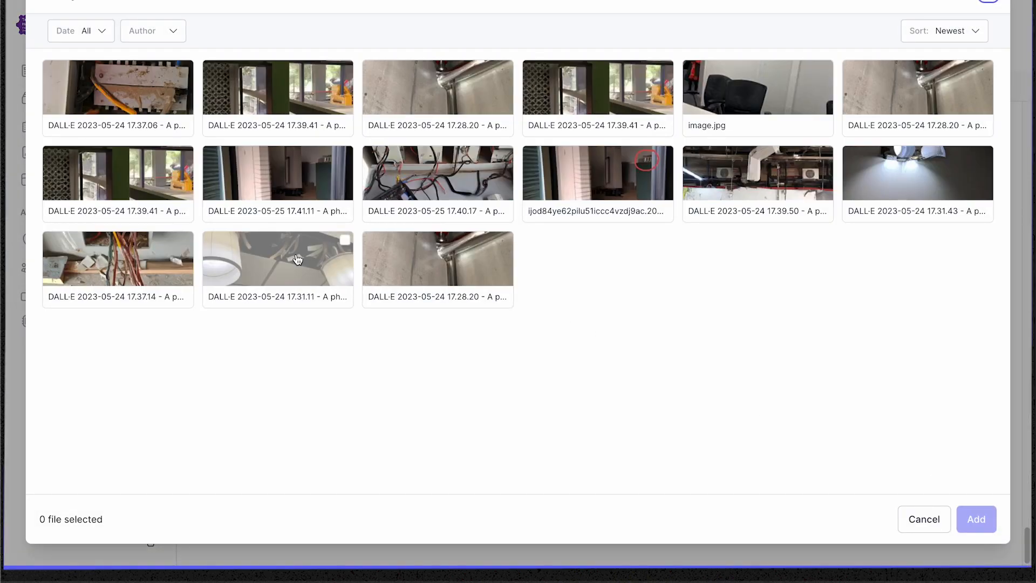
{"action": "left_click", "coordinate": [438, 258]}
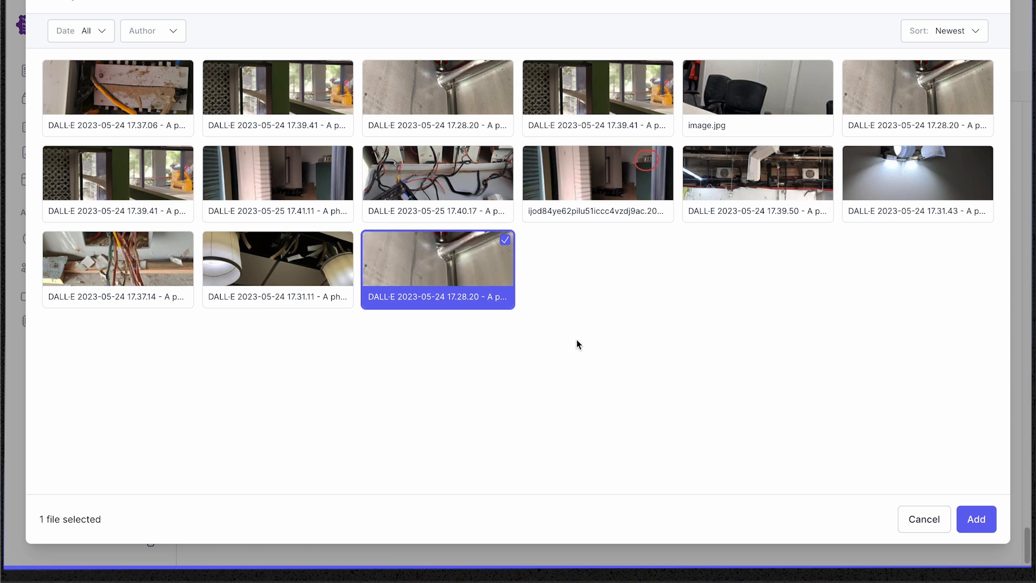
{"action": "left_click", "coordinate": [977, 518]}
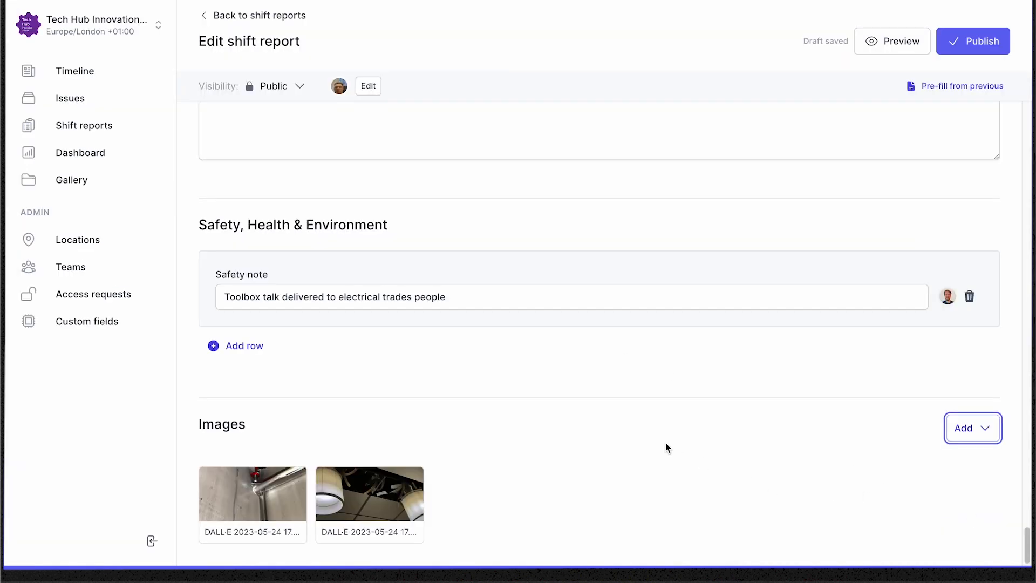
{"action": "mouse_move", "coordinate": [1029, 272]}
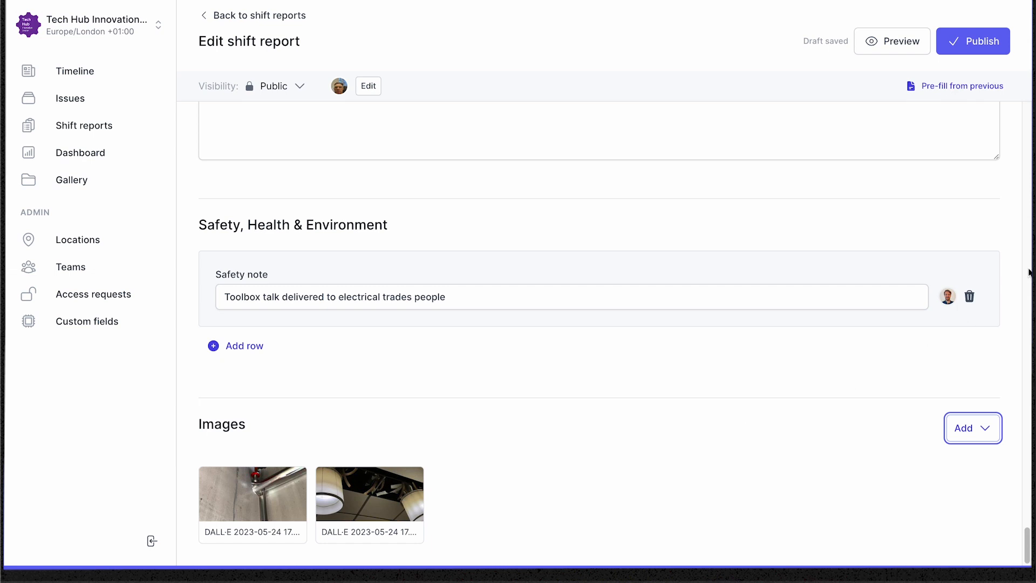
{"action": "left_click", "coordinate": [972, 41]}
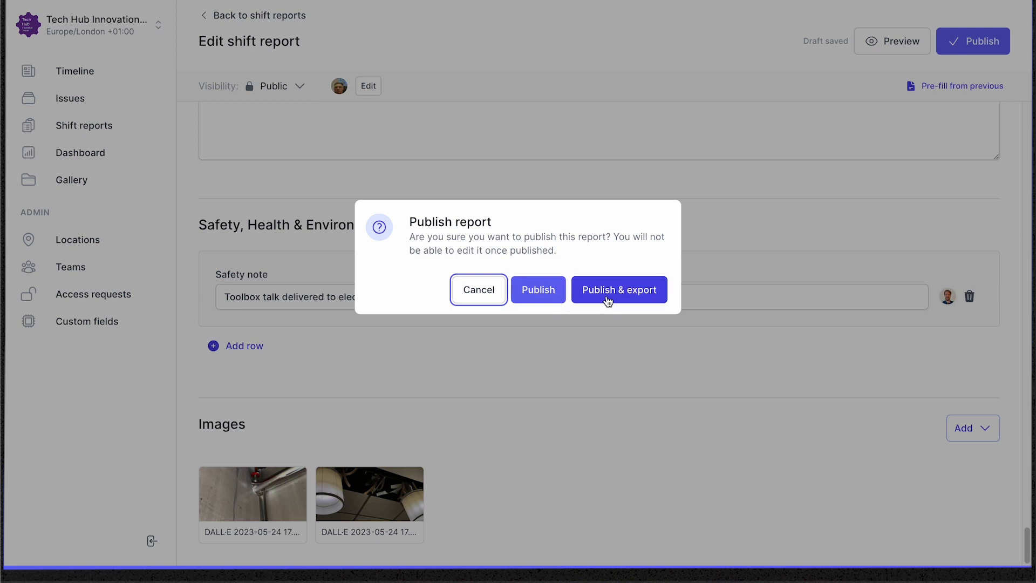
- Publish the shift report, export it as PDF, and dismiss the confirmation
{"action": "left_click", "coordinate": [618, 289]}
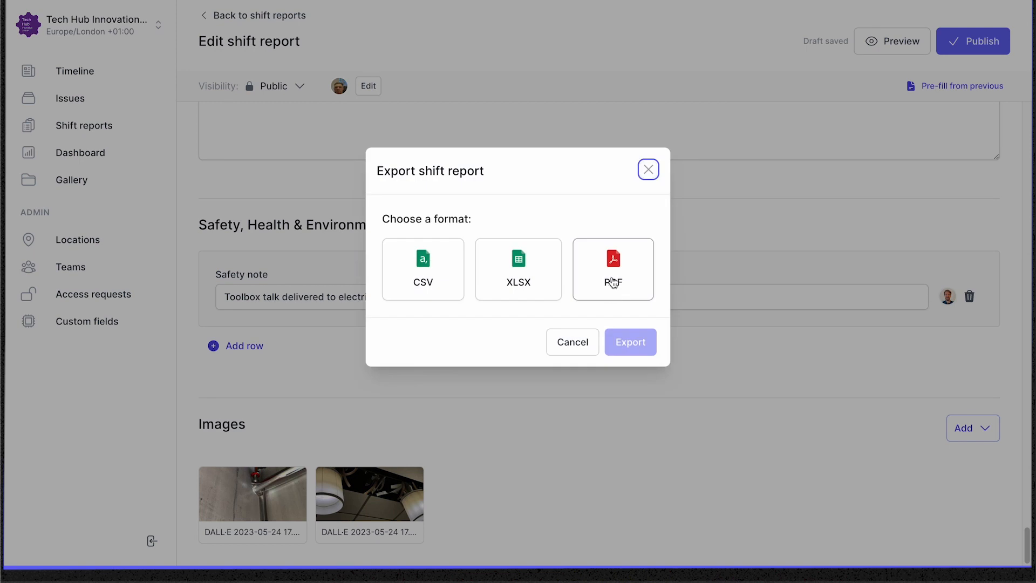
{"action": "left_click", "coordinate": [612, 268]}
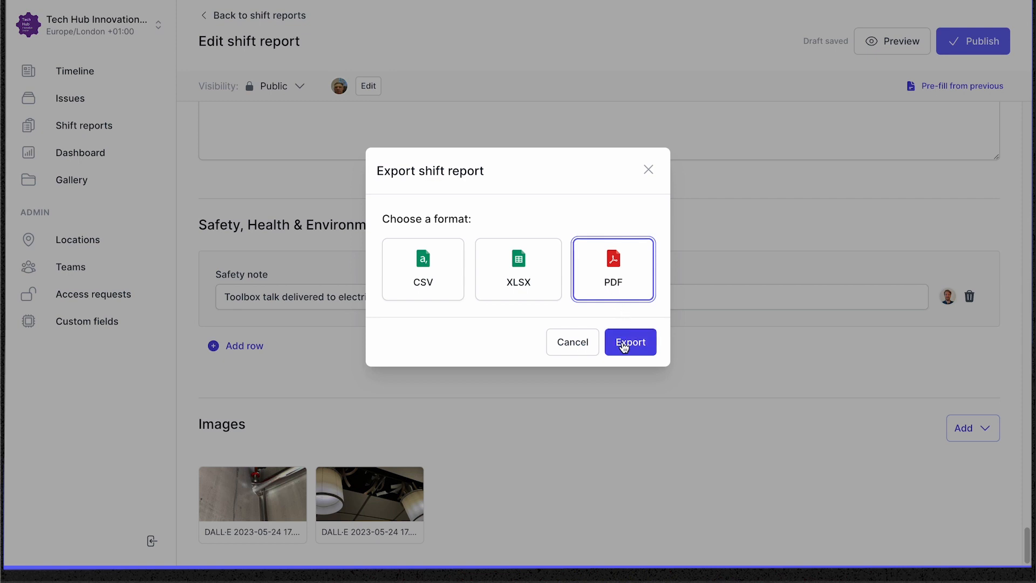
{"action": "left_click", "coordinate": [629, 341]}
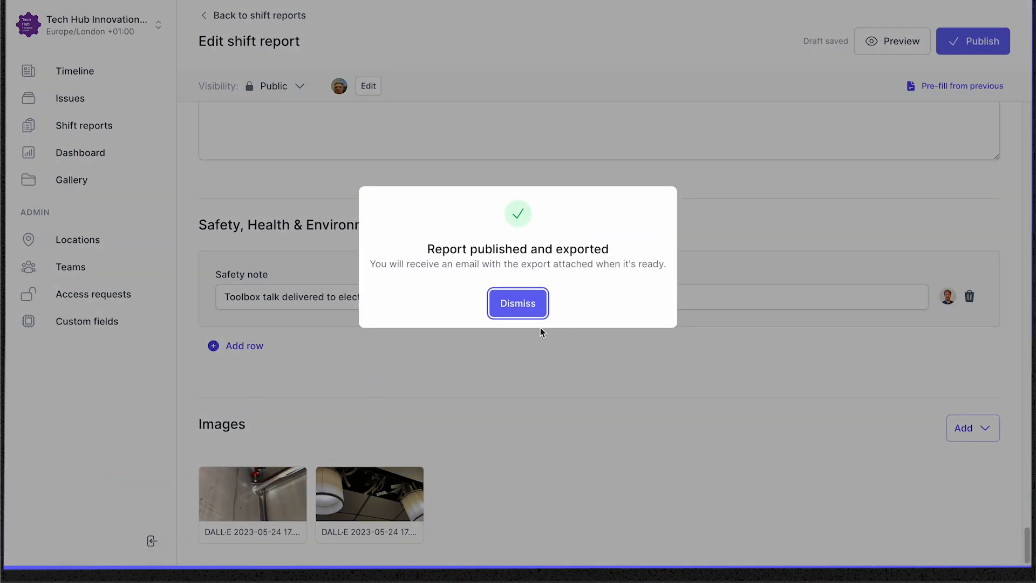
{"action": "left_click", "coordinate": [518, 302]}
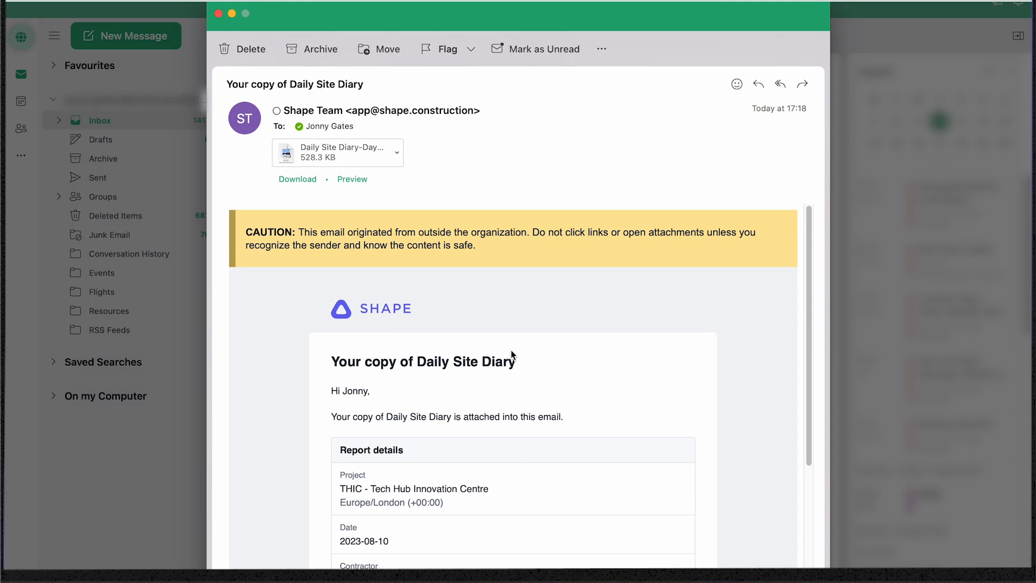
- Preview the attached Daily Site Diary PDF, then begin forwarding the email
{"action": "scroll", "scroll_direction": "down", "scroll_amount": 3}
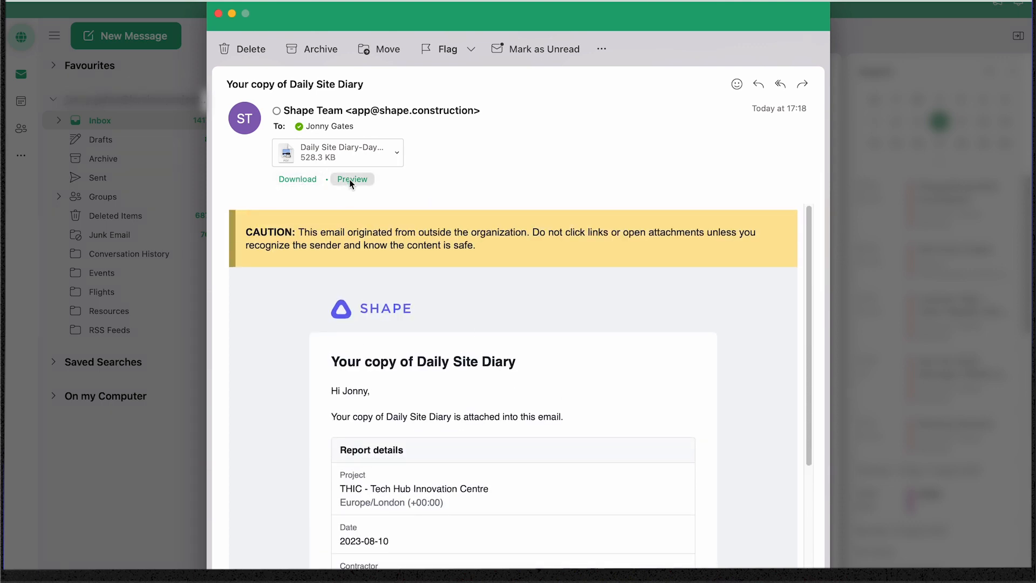
{"action": "left_click", "coordinate": [353, 179]}
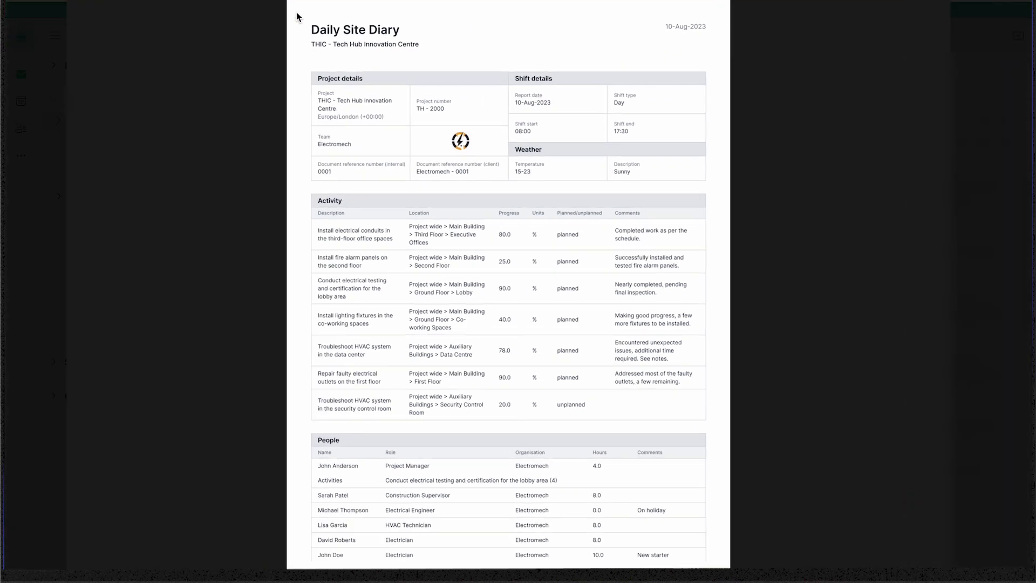
{"action": "scroll", "scroll_direction": "down", "scroll_amount": 3}
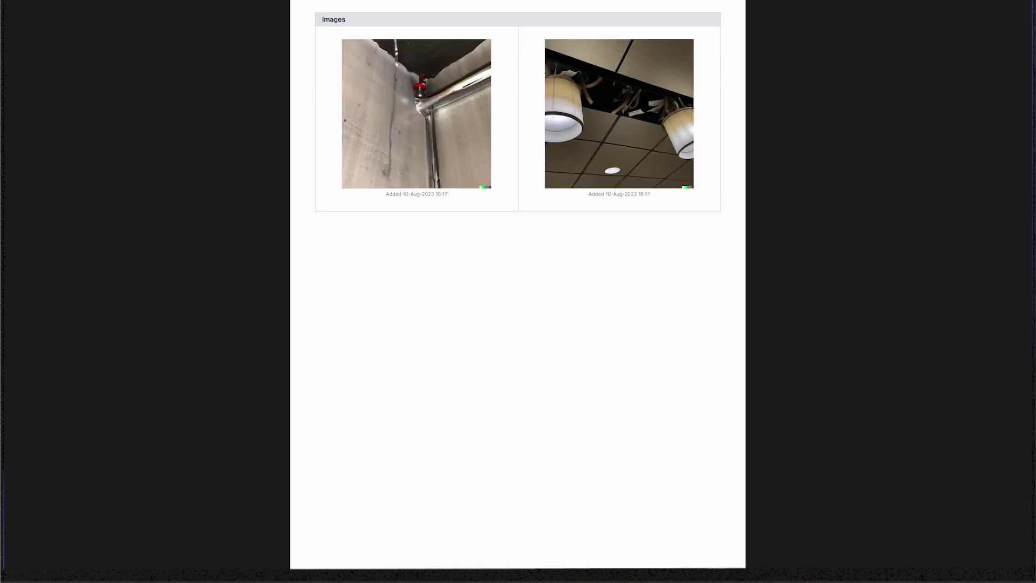
{"action": "scroll", "scroll_direction": "down", "scroll_amount": 3}
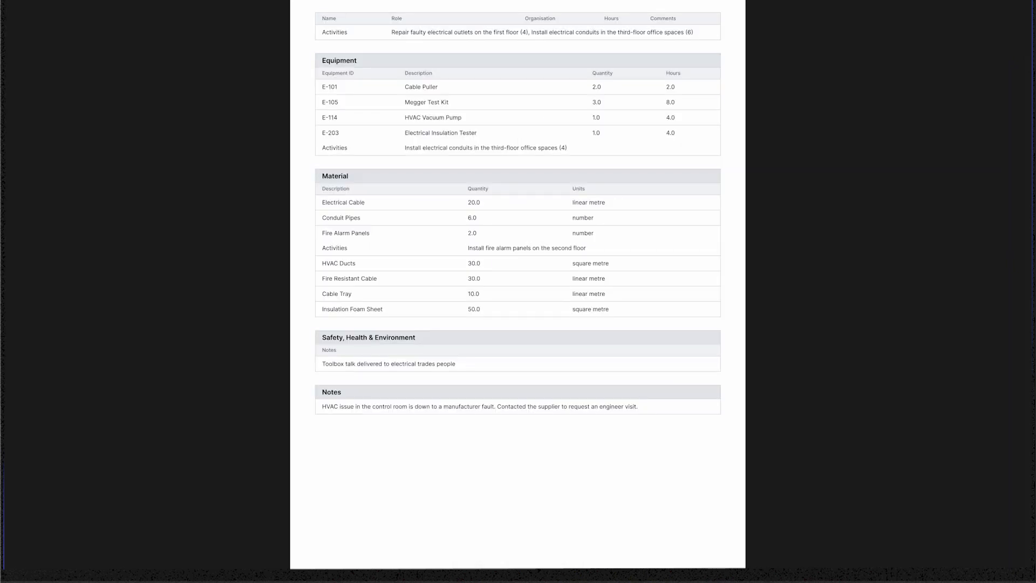
{"action": "scroll", "scroll_direction": "up", "scroll_amount": 3}
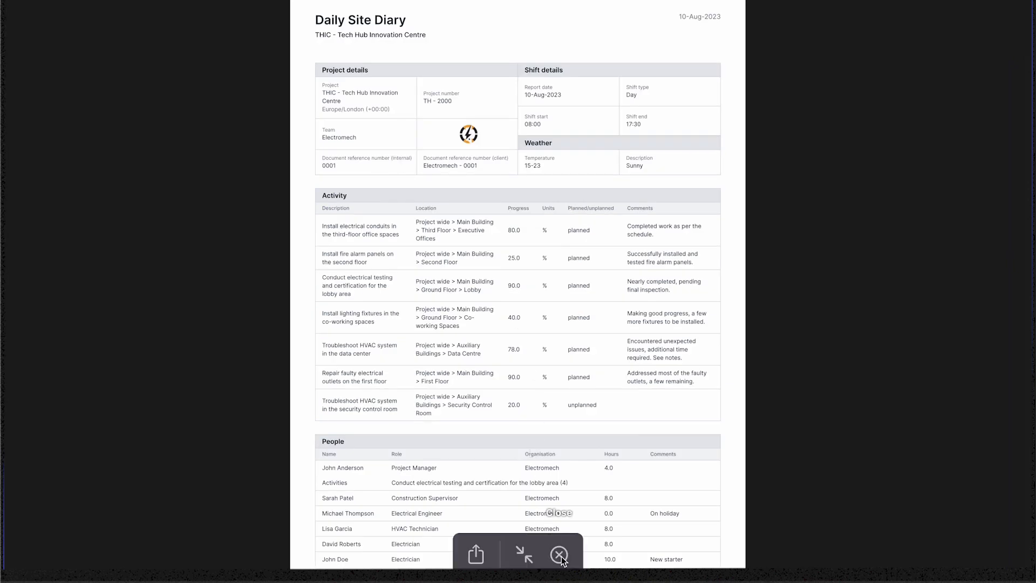
{"action": "left_click", "coordinate": [559, 553]}
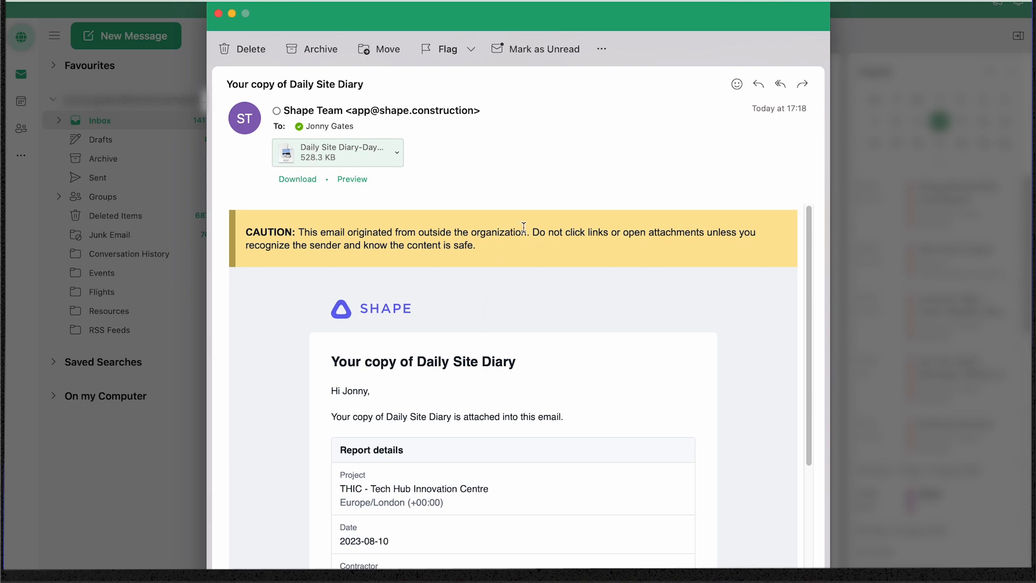
{"action": "left_click", "coordinate": [801, 84]}
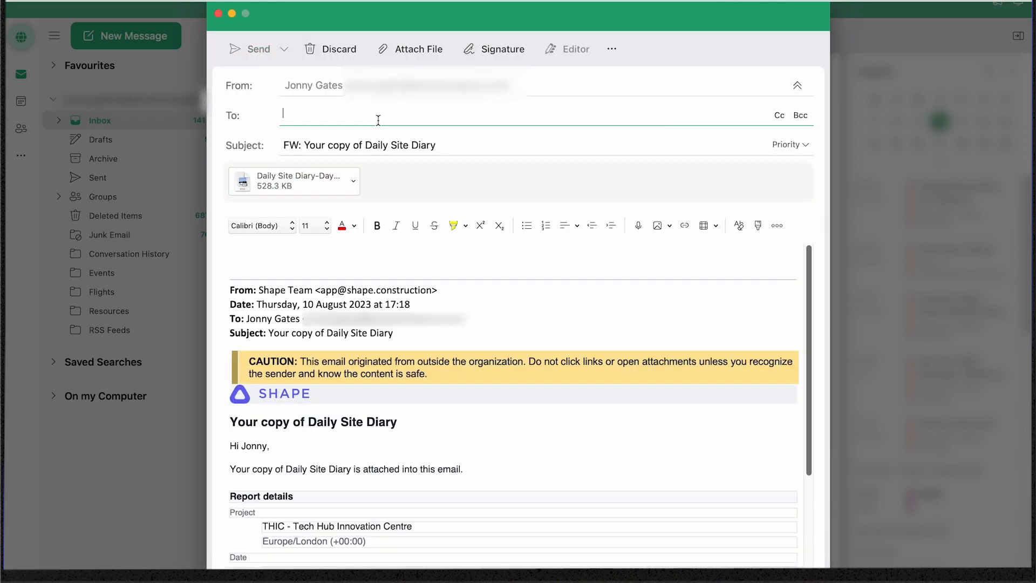
{"action": "type", "text": "Jonathan Reid"}
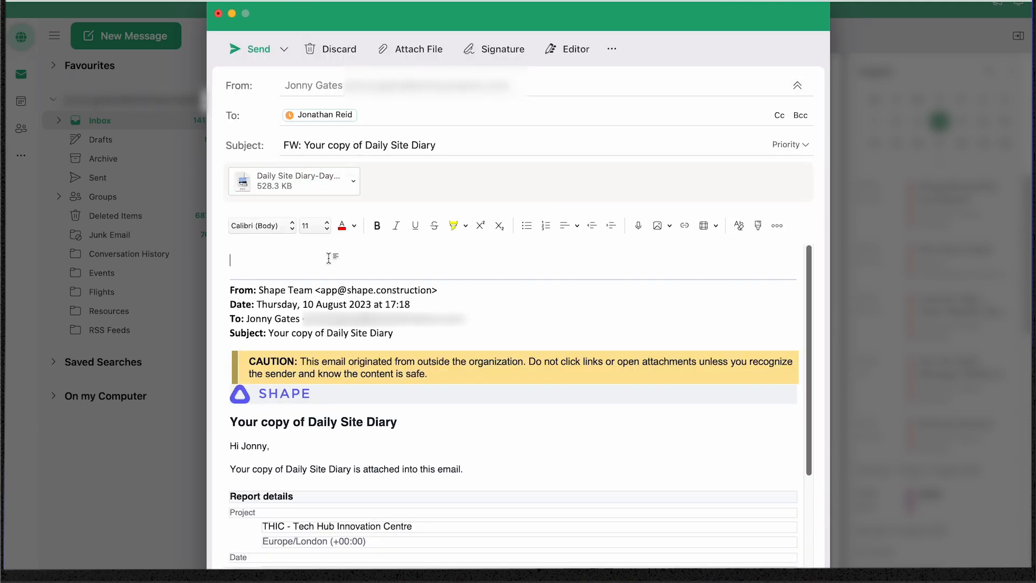
{"action": "type", "text": "Please find attached today"}
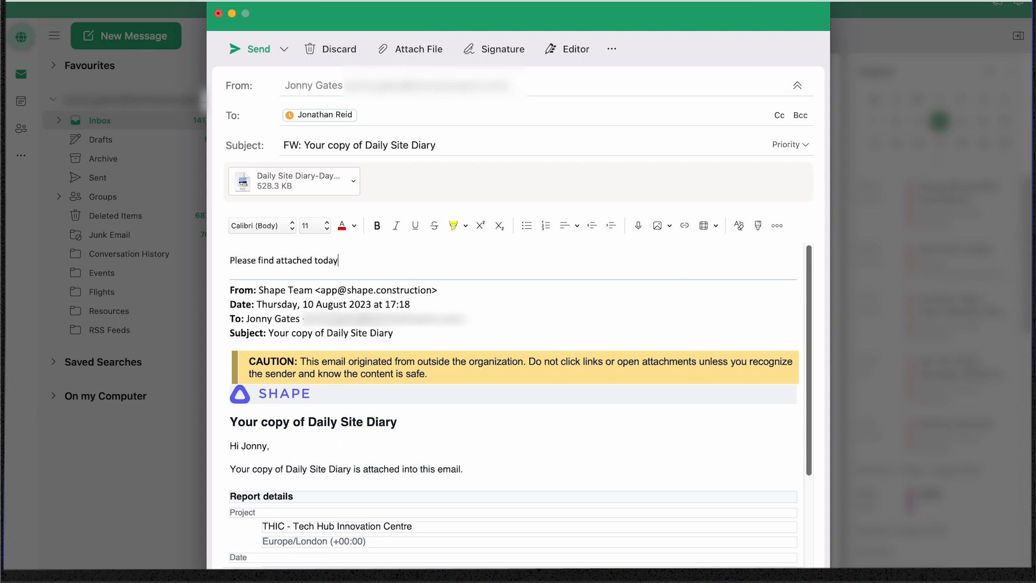
{"action": "type", "text": "'s shift"}
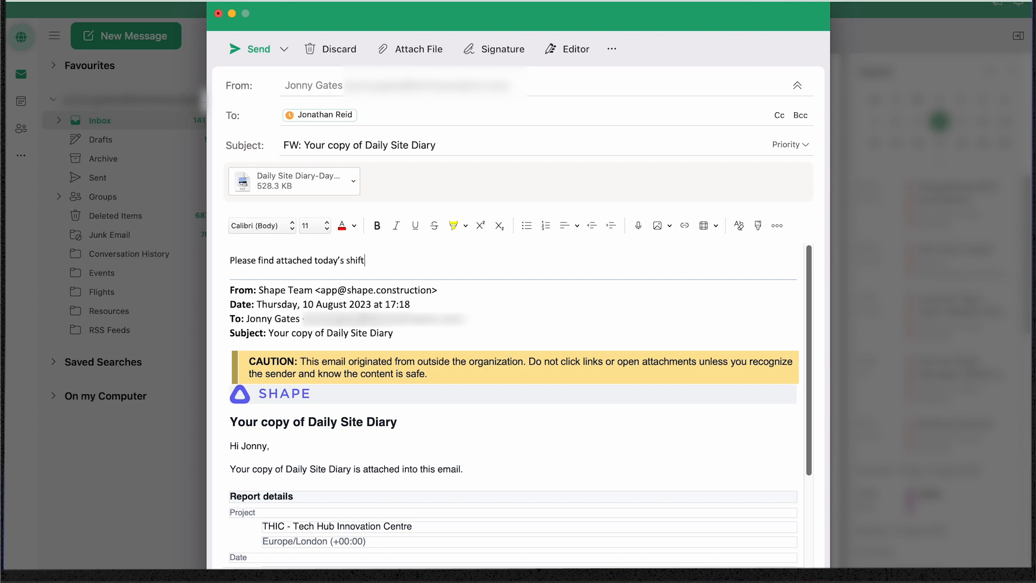
{"action": "type", "text": "report"}
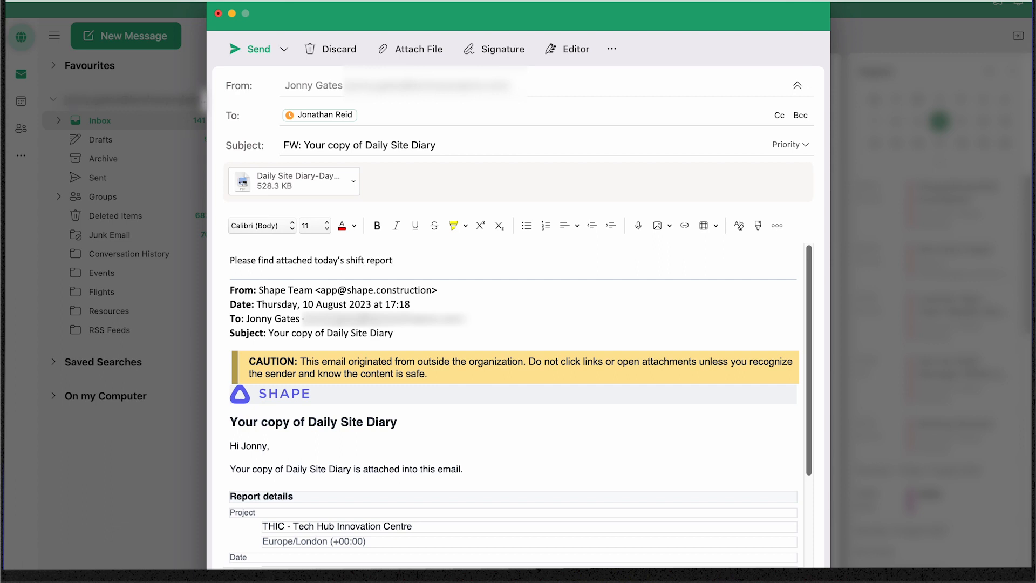